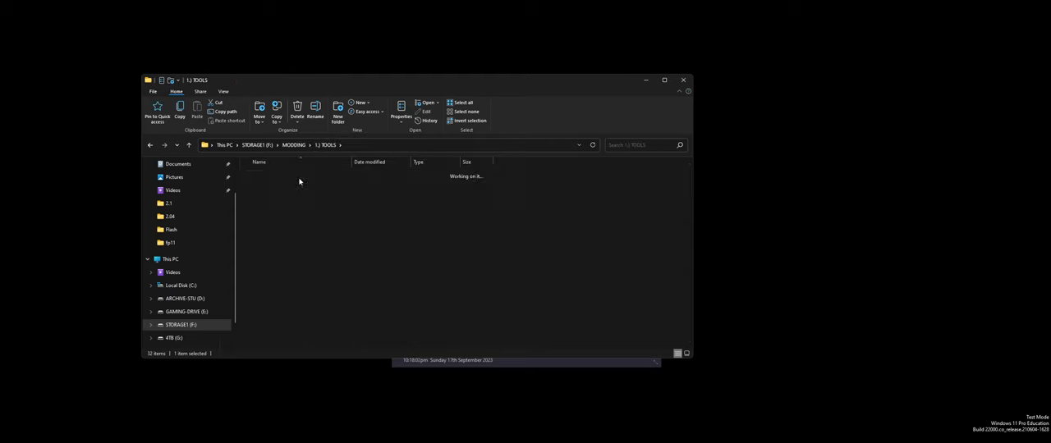
- Open the 1.) TOOLS folder and then the APK TOOL KIT folder inside it
double_click(298, 181)
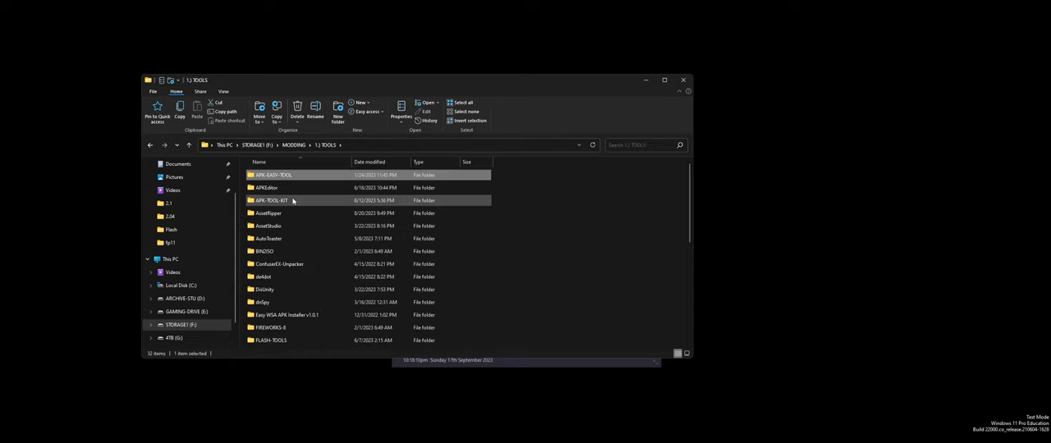
double_click(273, 200)
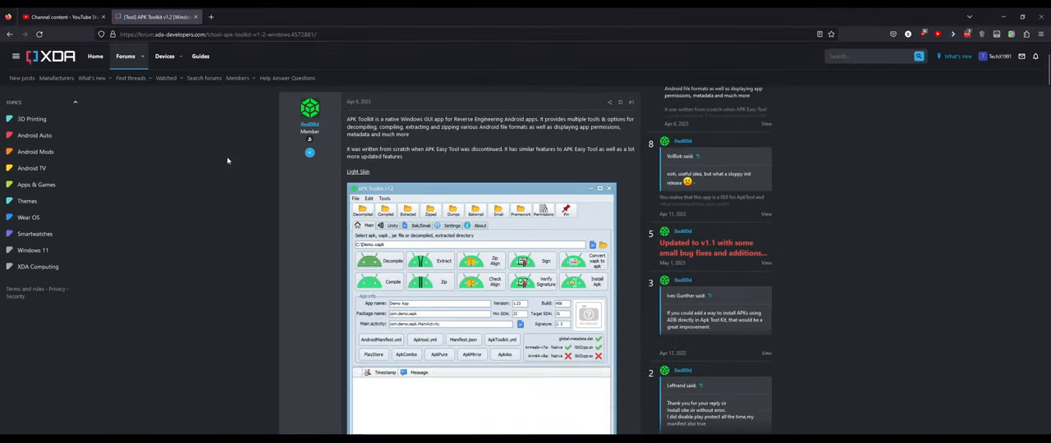
scroll("down", 3)
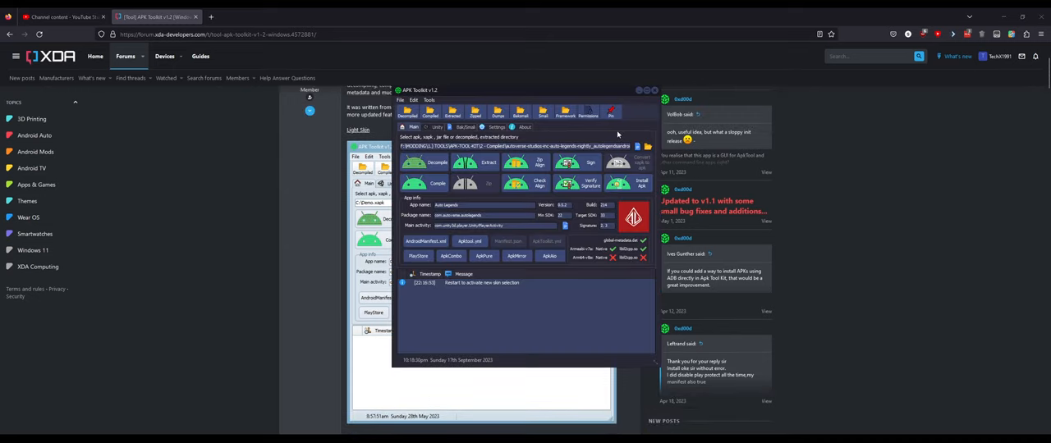
left_click(494, 128)
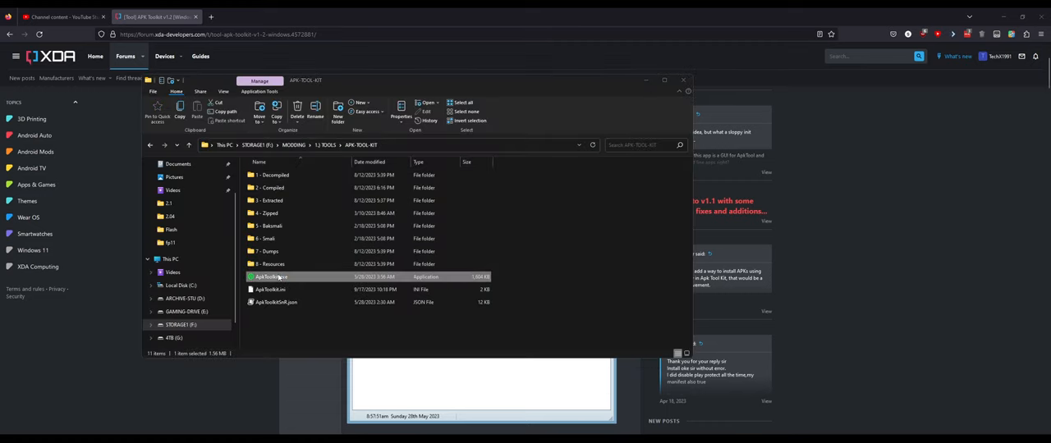
- Launch ApkToolkit.exe from the APK TOOL KIT folder
double_click(271, 276)
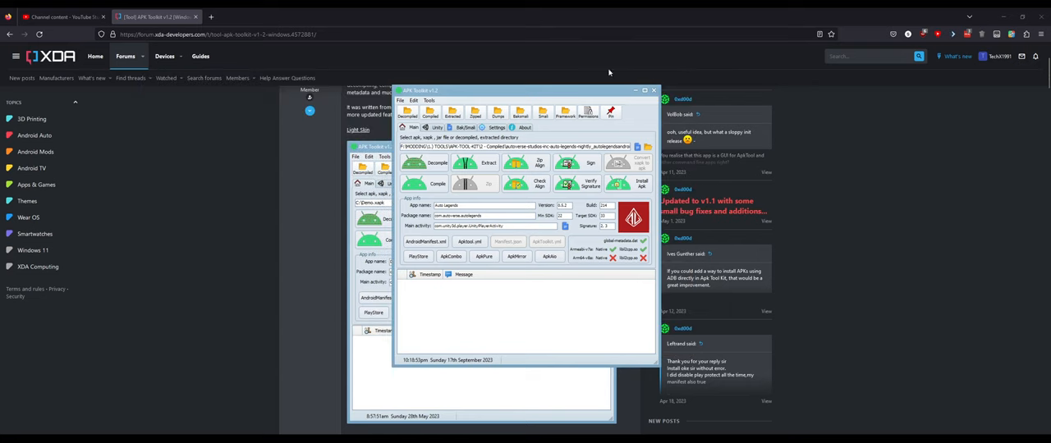
mouse_move(460, 35)
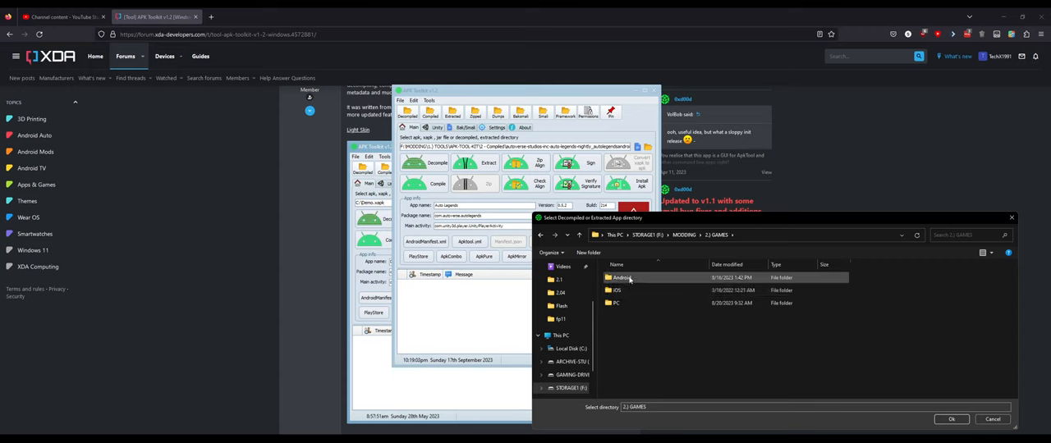
- Choose 2.) GAMES > Android > JurassicWorld as the toolkit's working APK directory
double_click(622, 278)
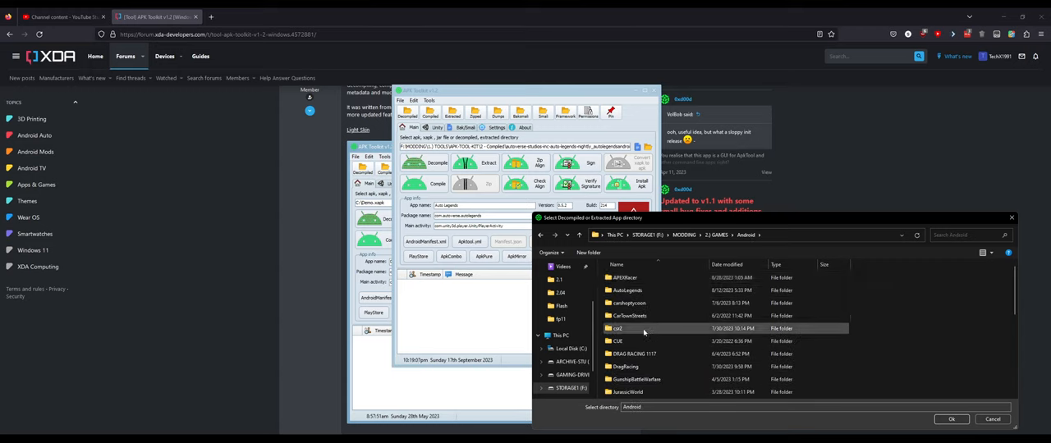
left_click(625, 365)
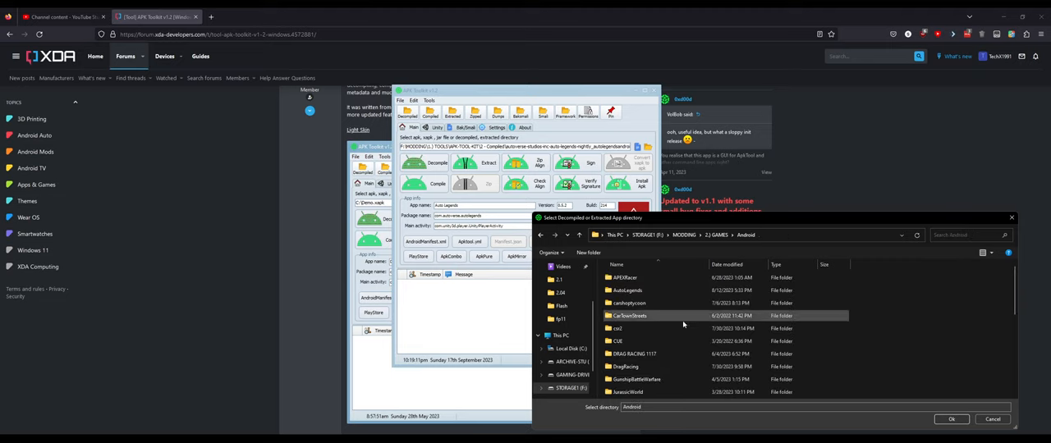
double_click(619, 392)
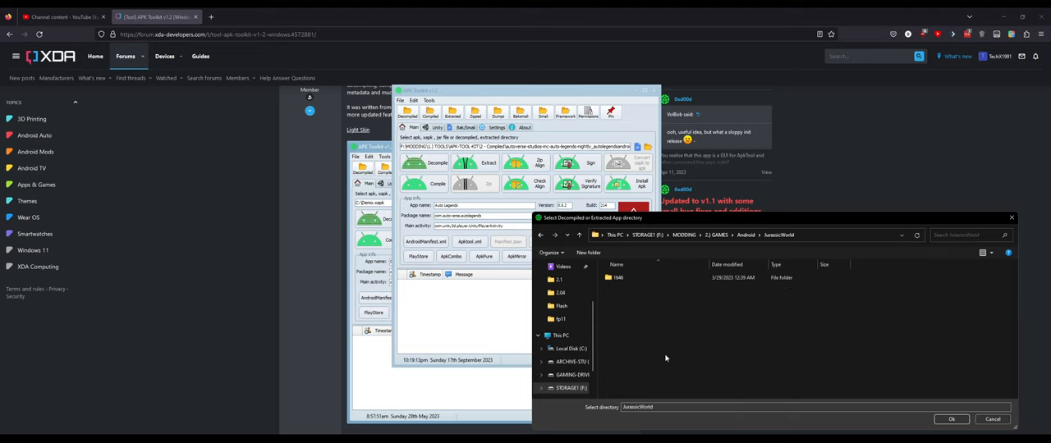
double_click(618, 278)
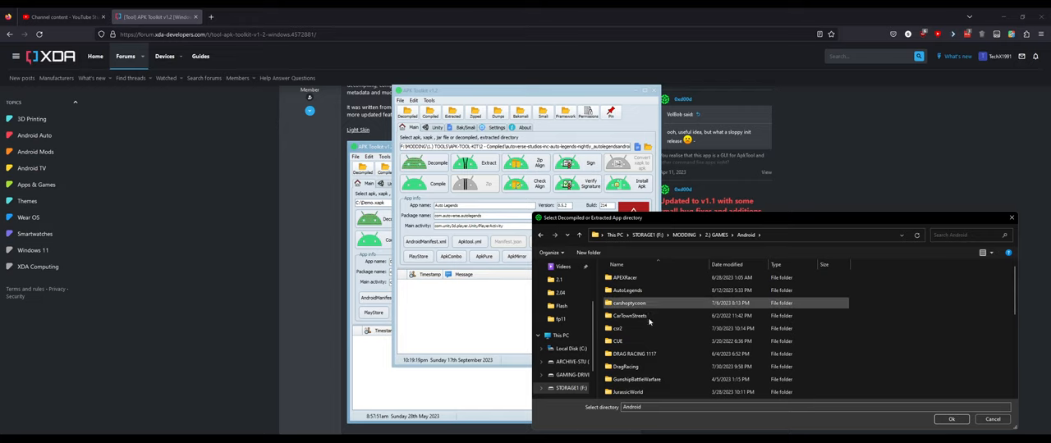
double_click(630, 394)
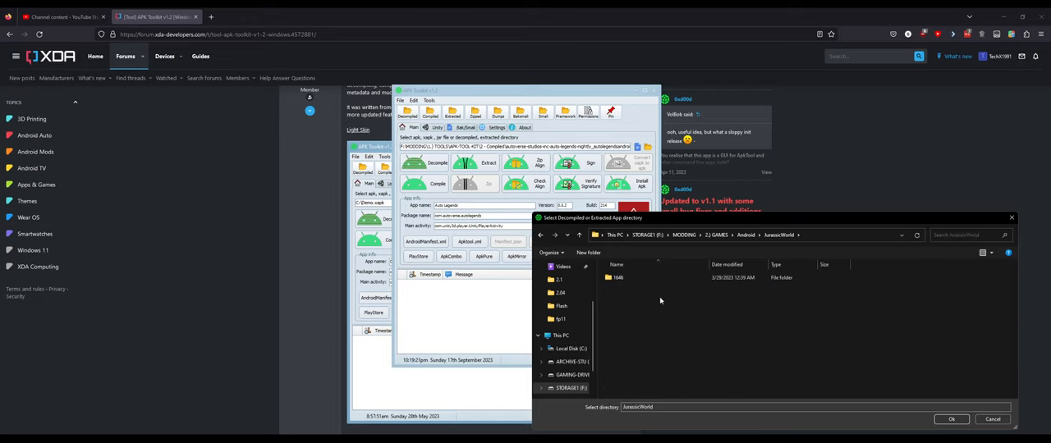
left_click(949, 419)
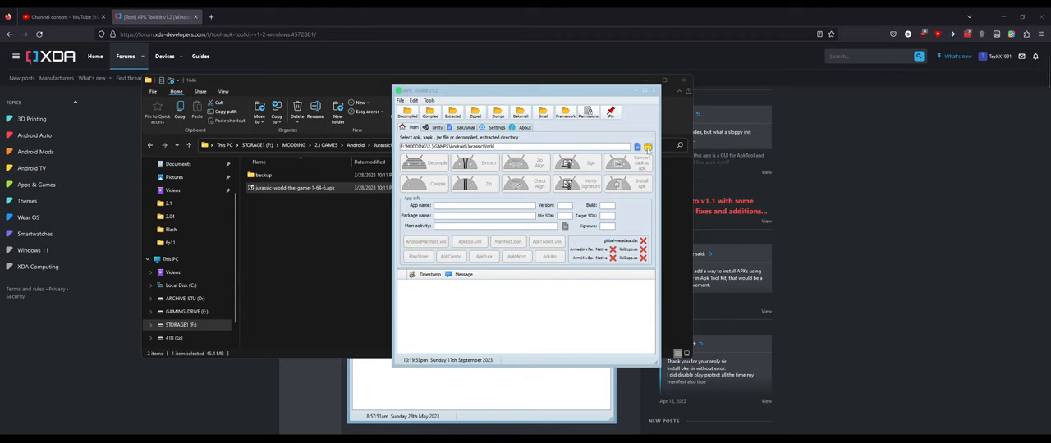
- Browse the APK file picker into the JurassicWorld folder, then dismiss it
left_click(647, 146)
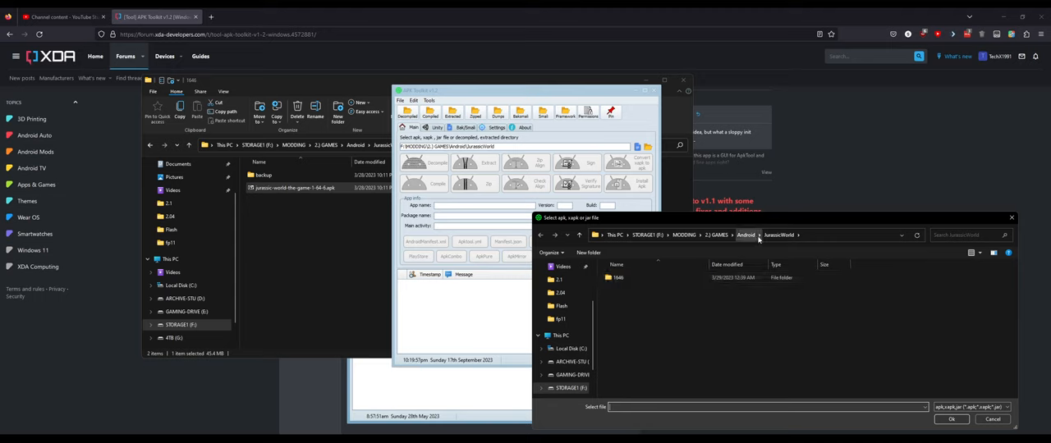
left_click(746, 236)
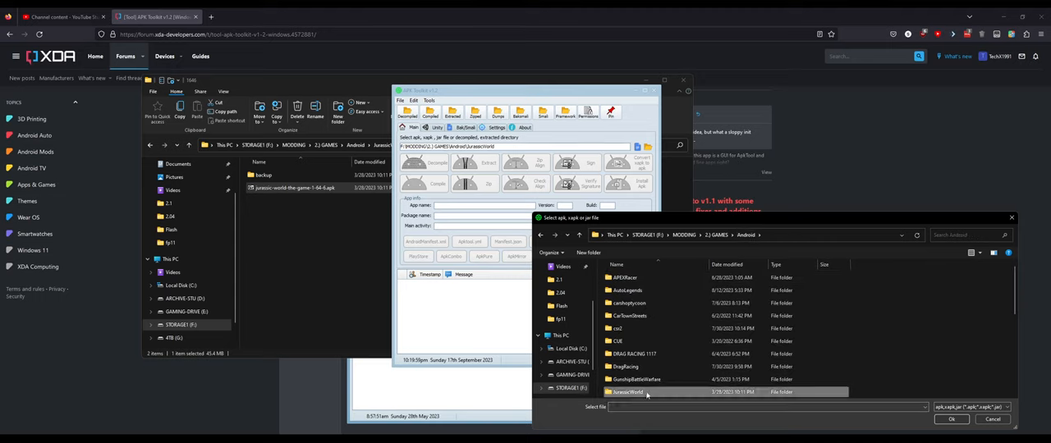
double_click(627, 397)
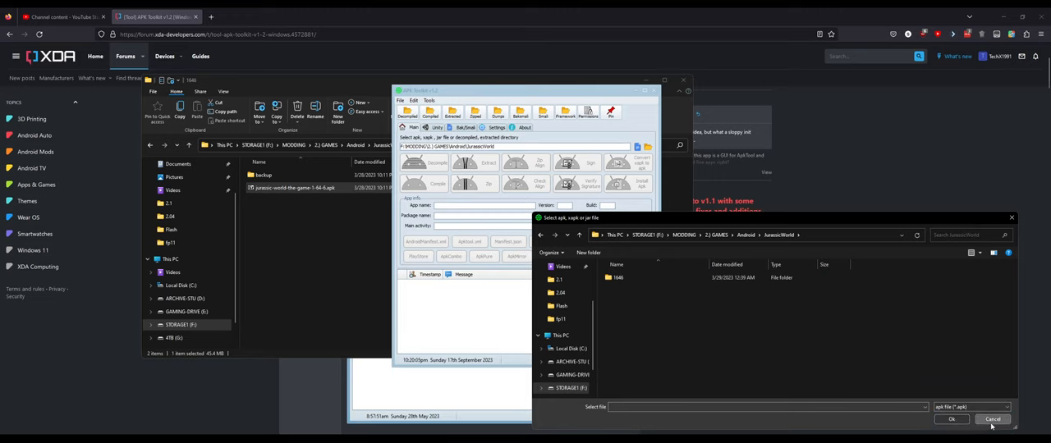
left_click(995, 419)
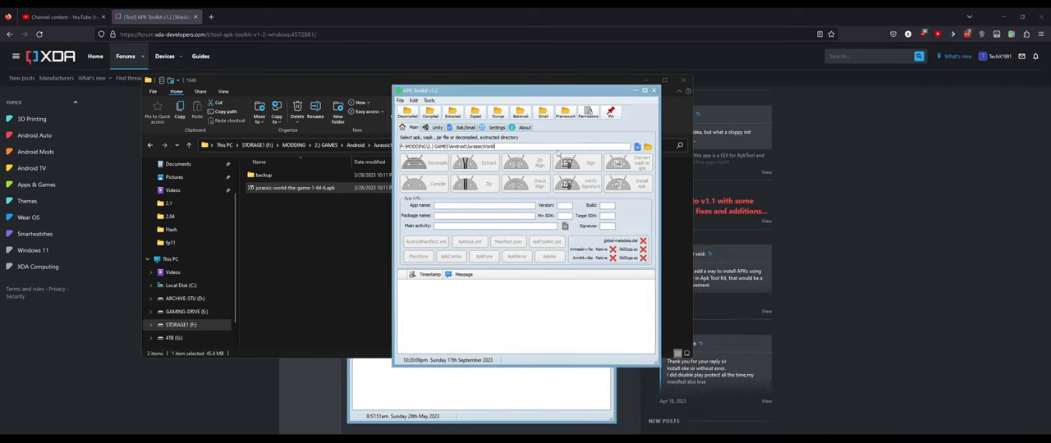
- Reopen the picker and enter the subfolder holding jurassic world the game 1.64.9.apk
left_click(637, 146)
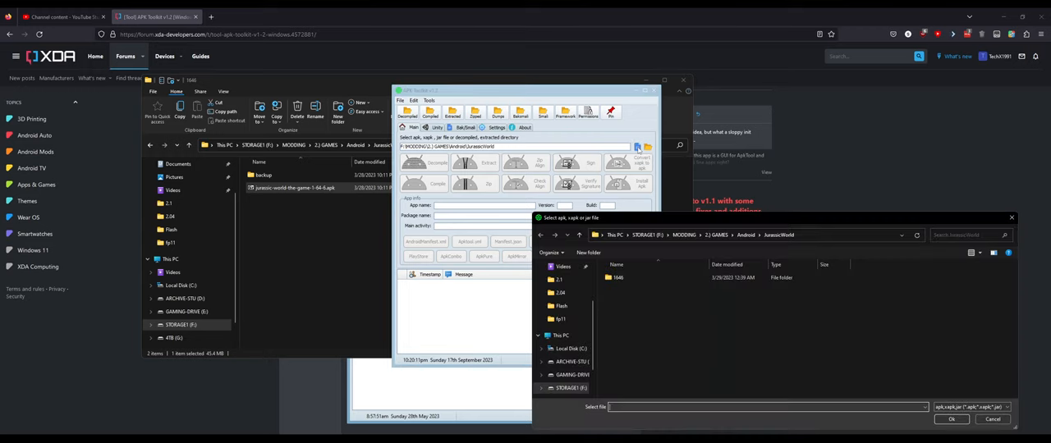
double_click(617, 278)
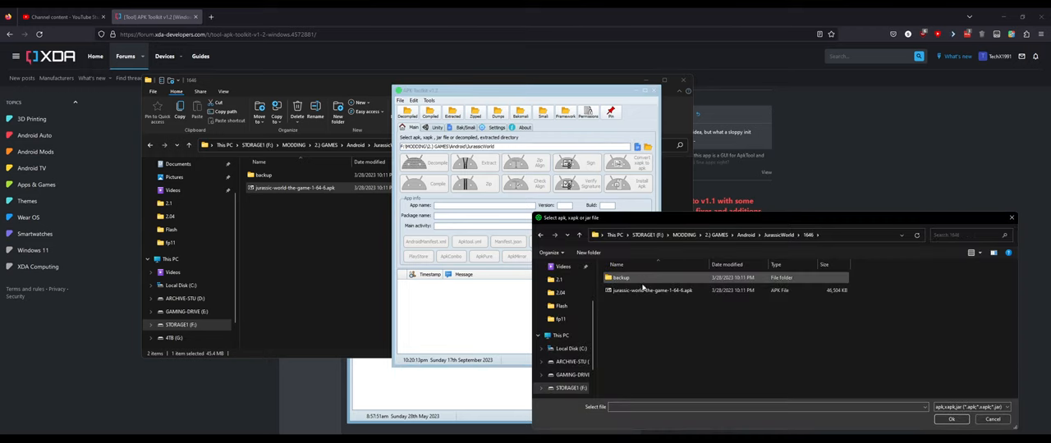
mouse_move(647, 291)
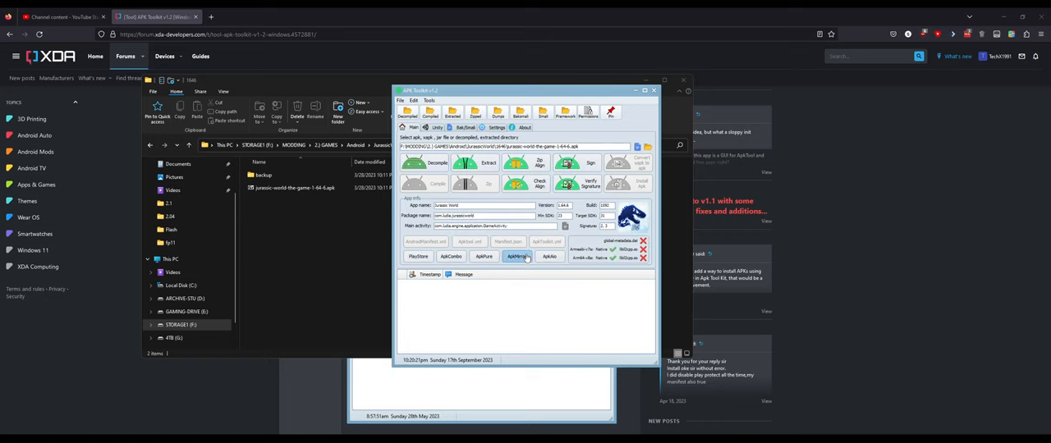
mouse_move(526, 257)
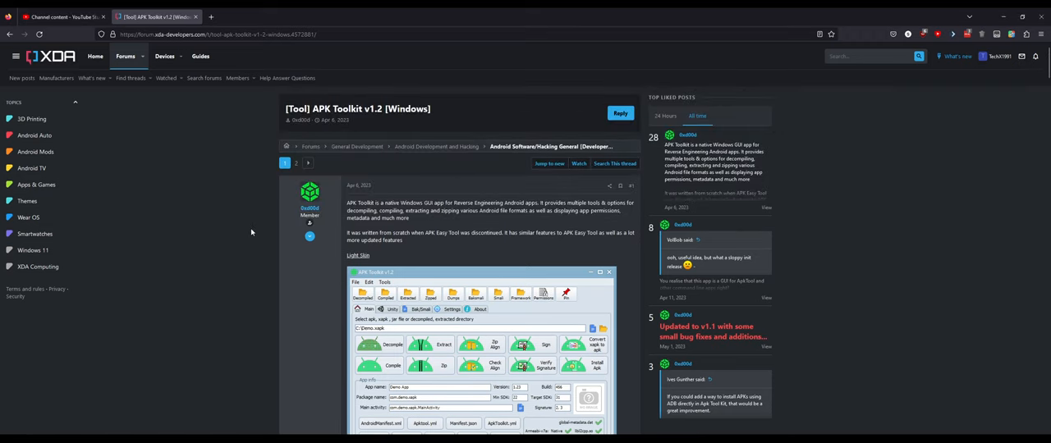
- Scroll the XDA APK Toolkit thread down to its Features and Requirements sections
scroll("down", 3)
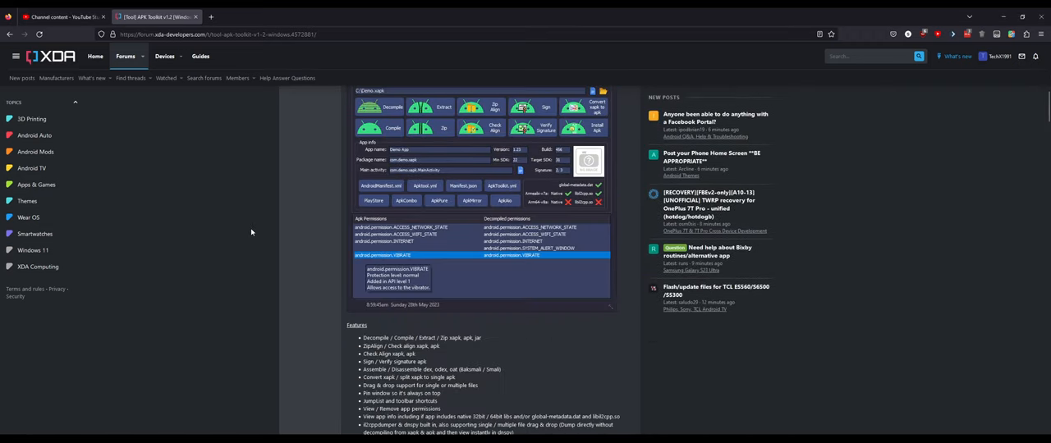
scroll("down", 3)
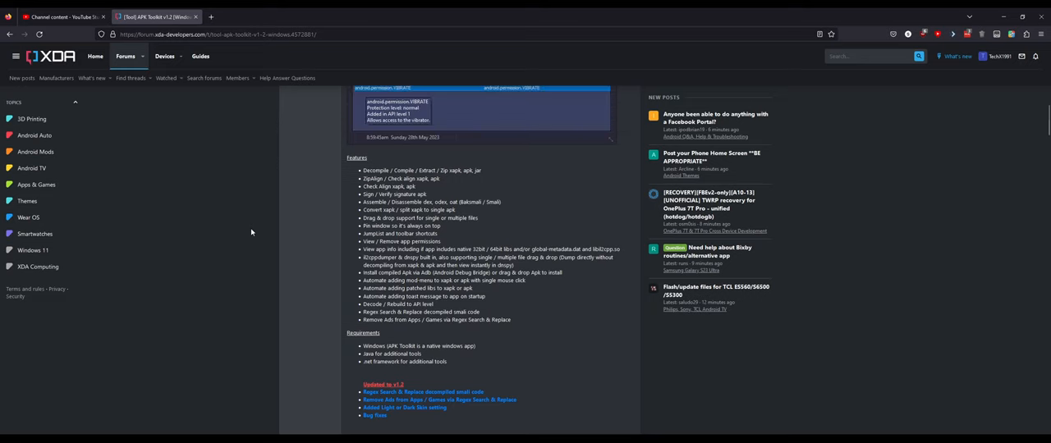
mouse_move(243, 233)
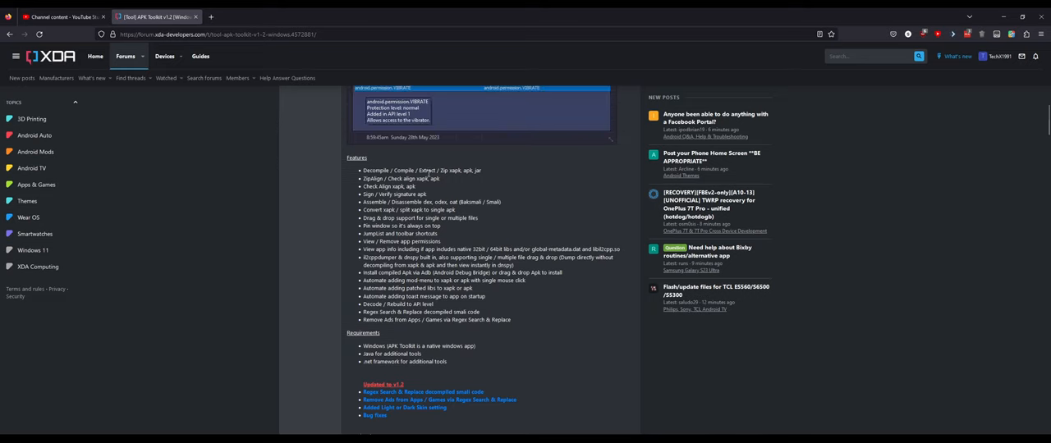
mouse_move(466, 173)
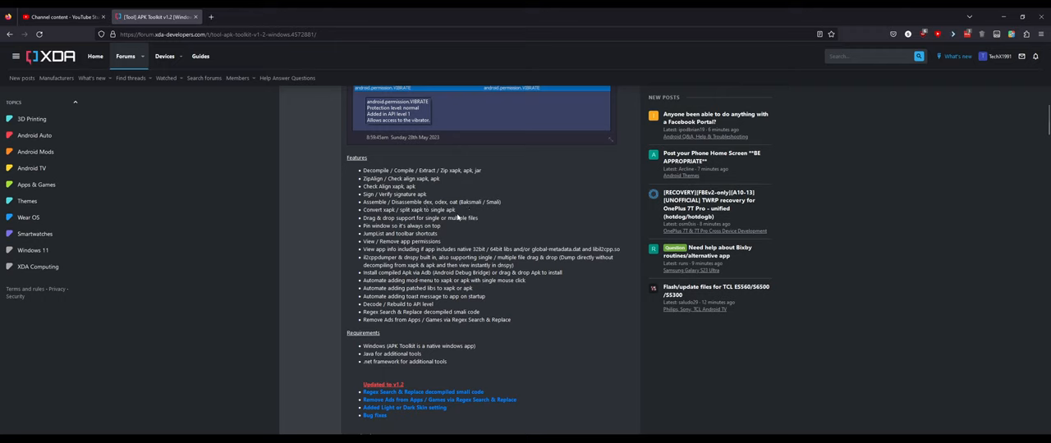
mouse_move(365, 228)
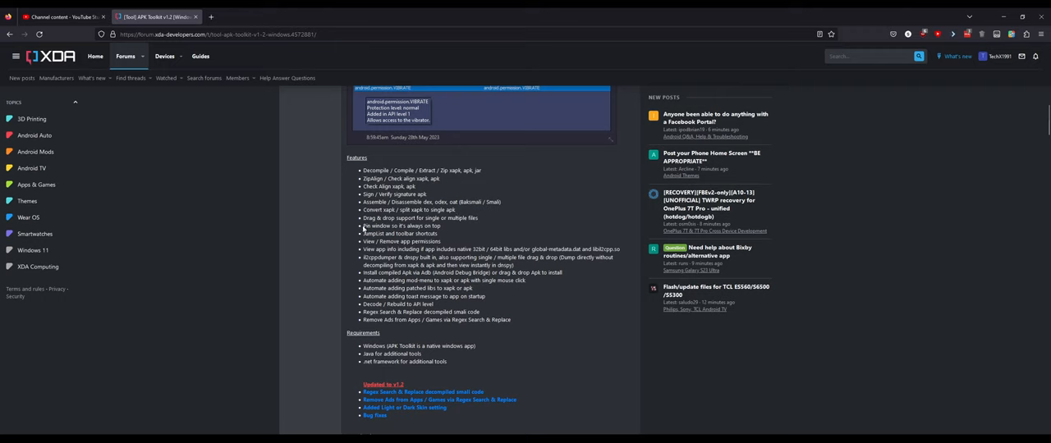
mouse_move(382, 225)
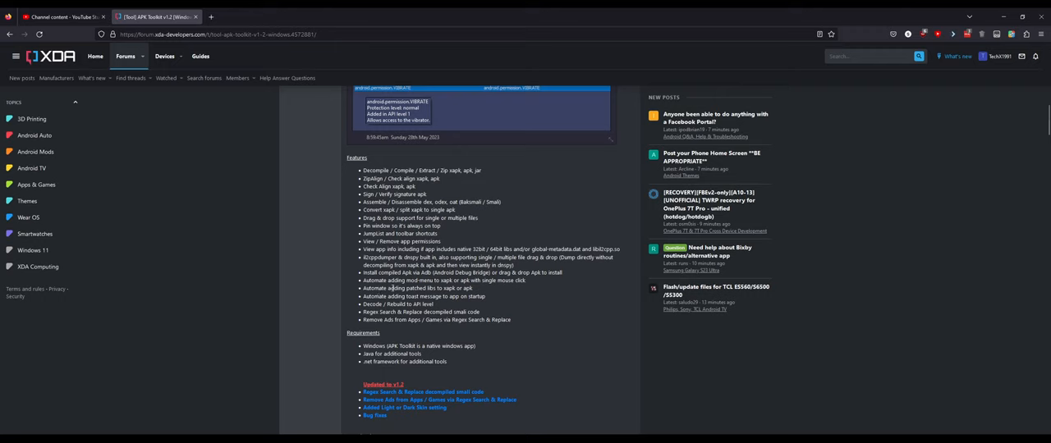
mouse_move(466, 306)
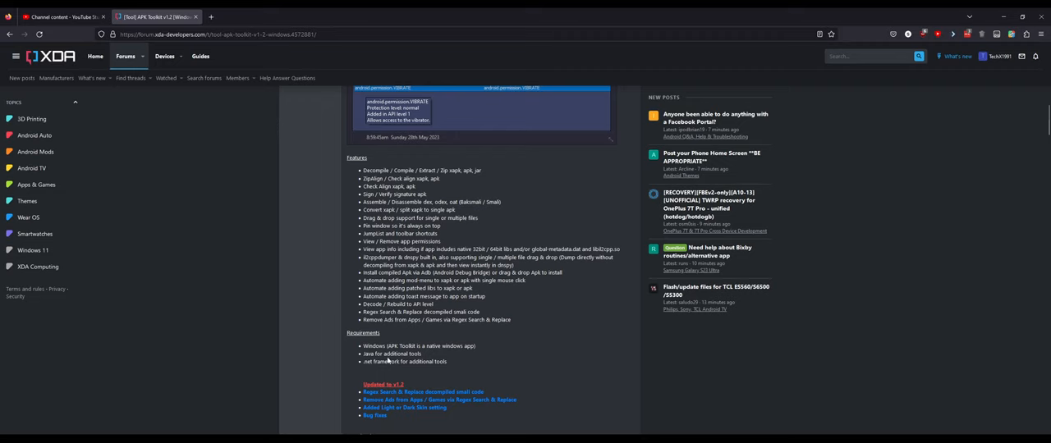
scroll("down", 3)
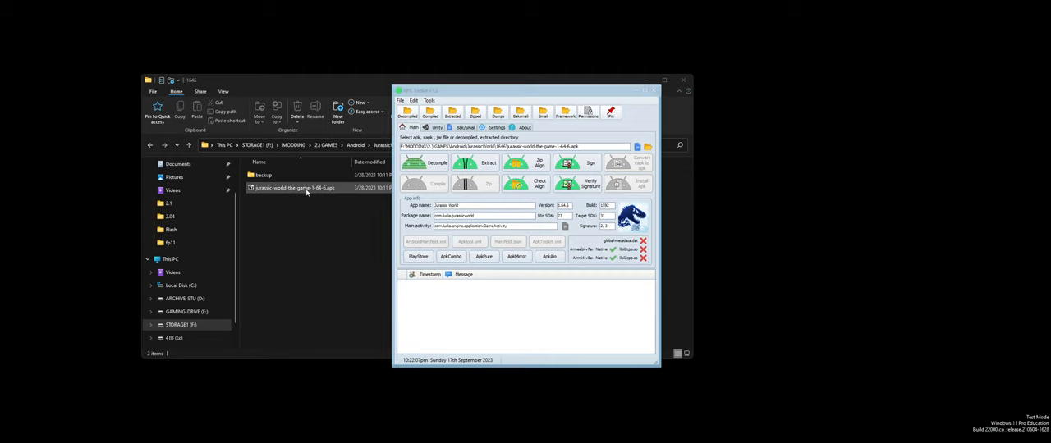
- Browse the APK's lib > armeabi-v7a folder in 7-Zip to see its native libraries
double_click(292, 188)
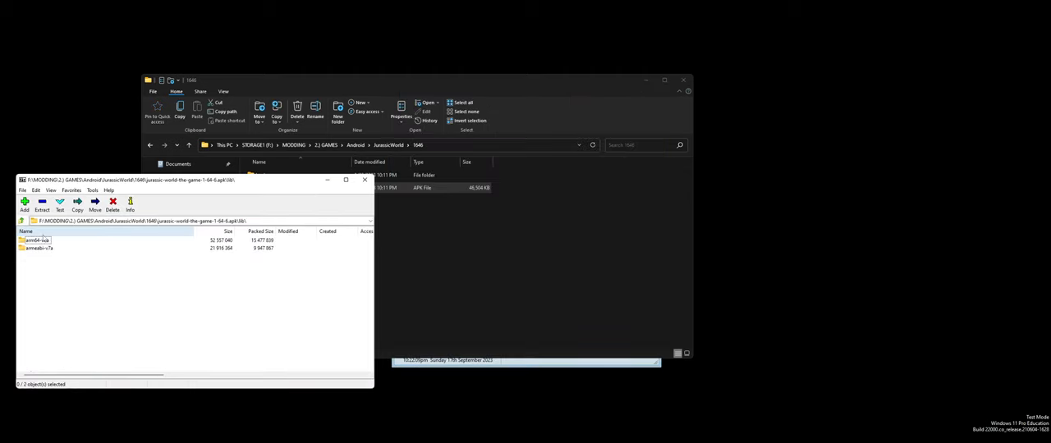
double_click(36, 249)
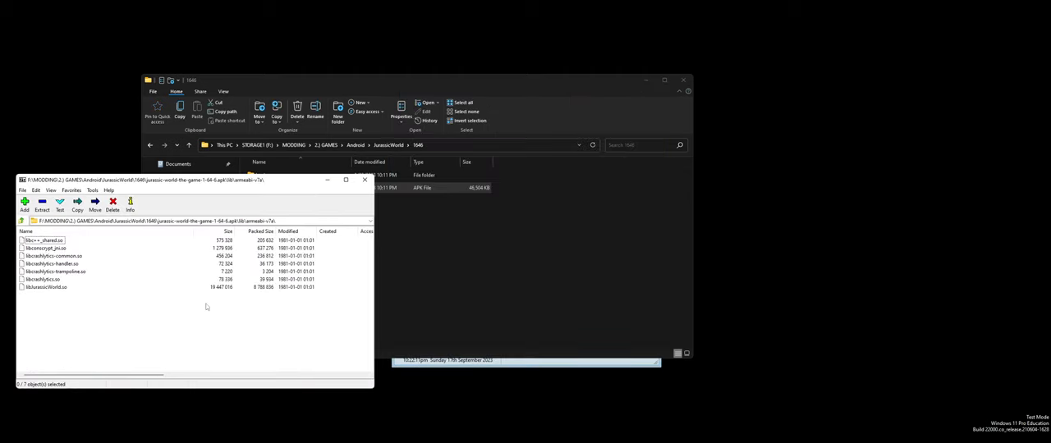
mouse_move(384, 211)
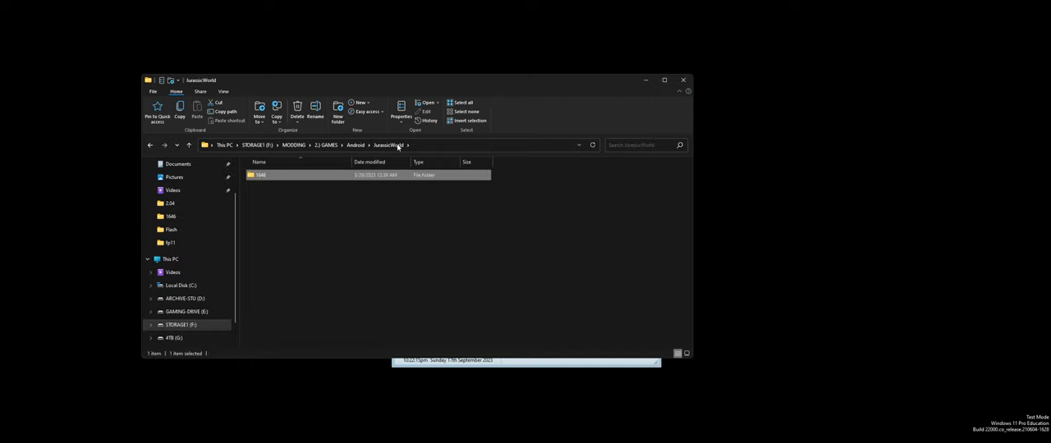
- Return File Explorer to the Android games folder and scroll to the racing game
left_click(345, 144)
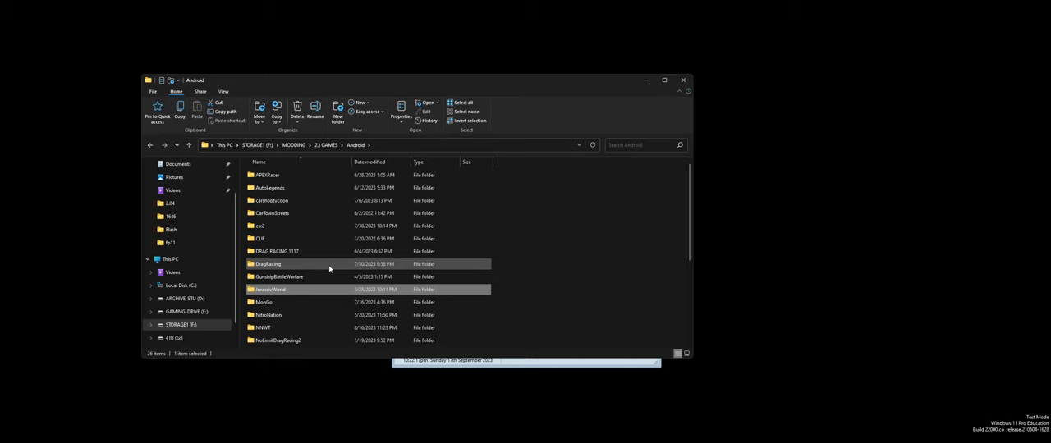
scroll("down", 3)
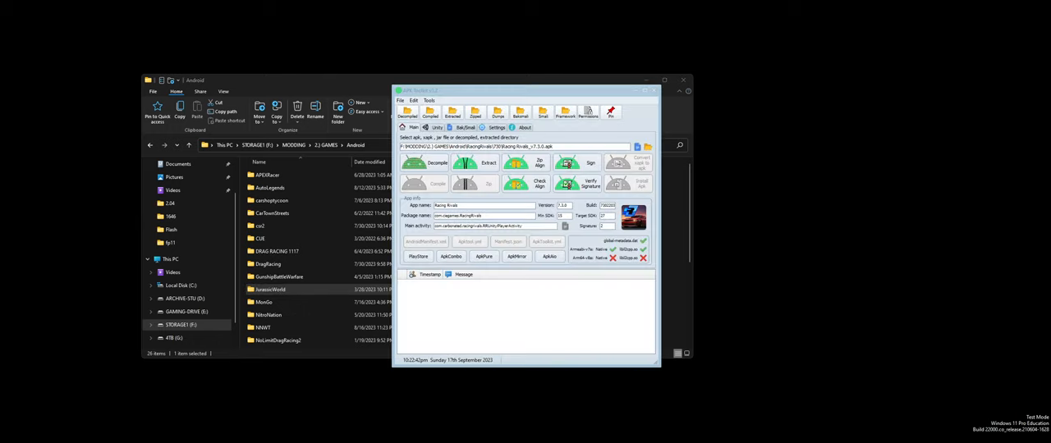
mouse_move(467, 312)
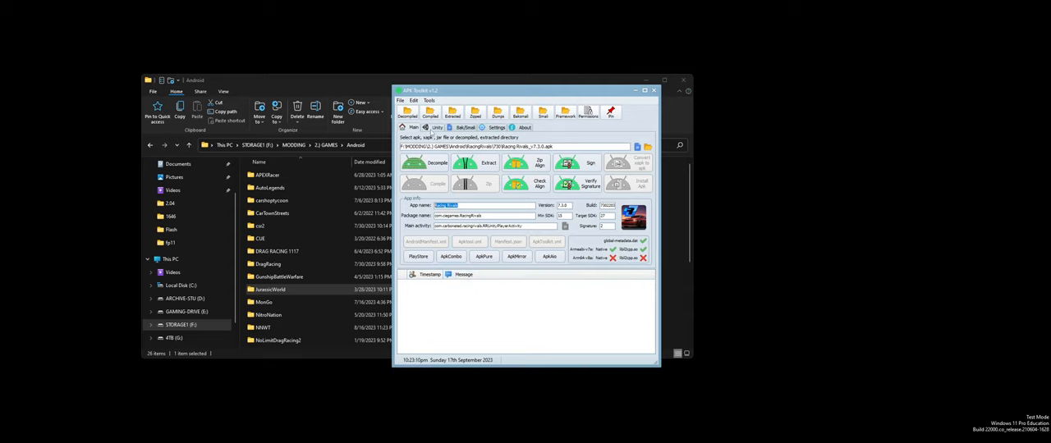
- Switch to the mod menu merge / Il2CppDump tab for the Racing Rivals APK
left_click(437, 128)
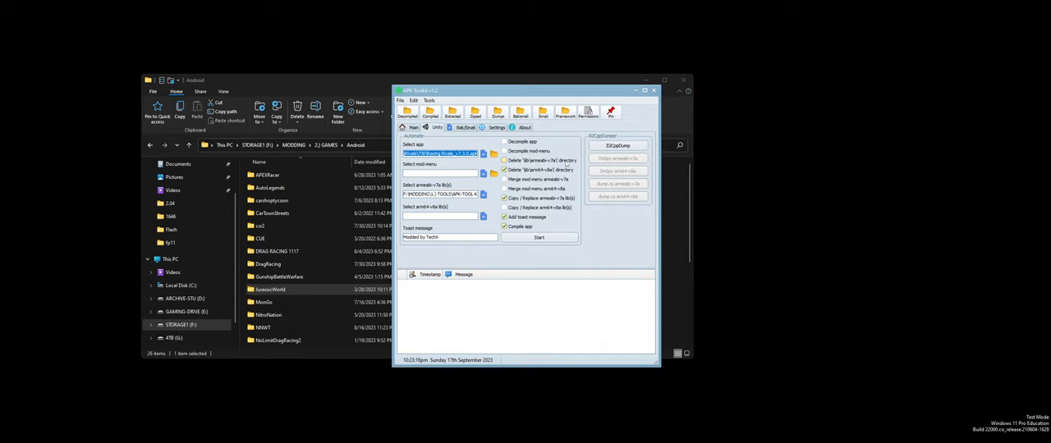
mouse_move(550, 171)
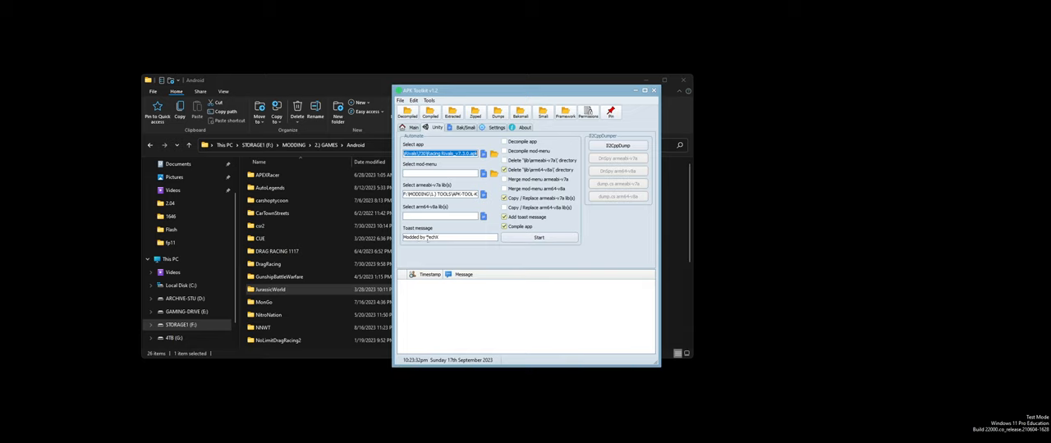
mouse_move(504, 217)
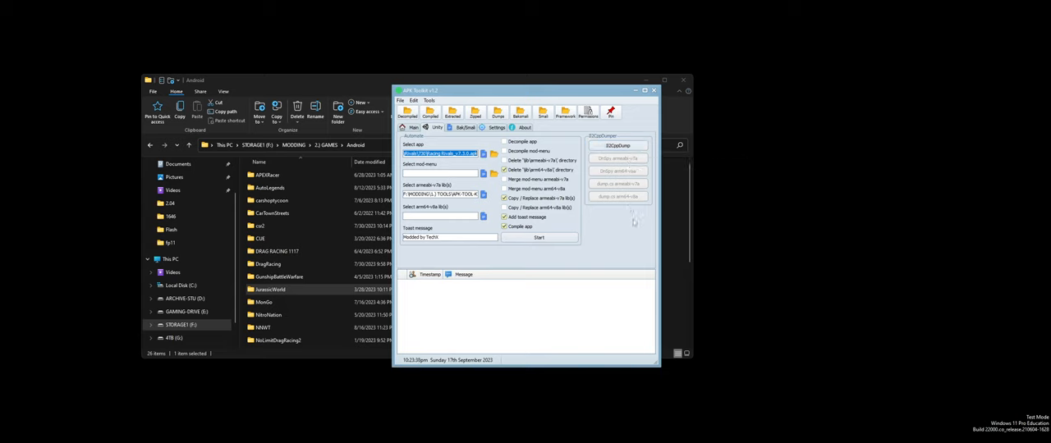
- Return to the main decompile and compile view showing Racing Rivals' details
left_click(464, 128)
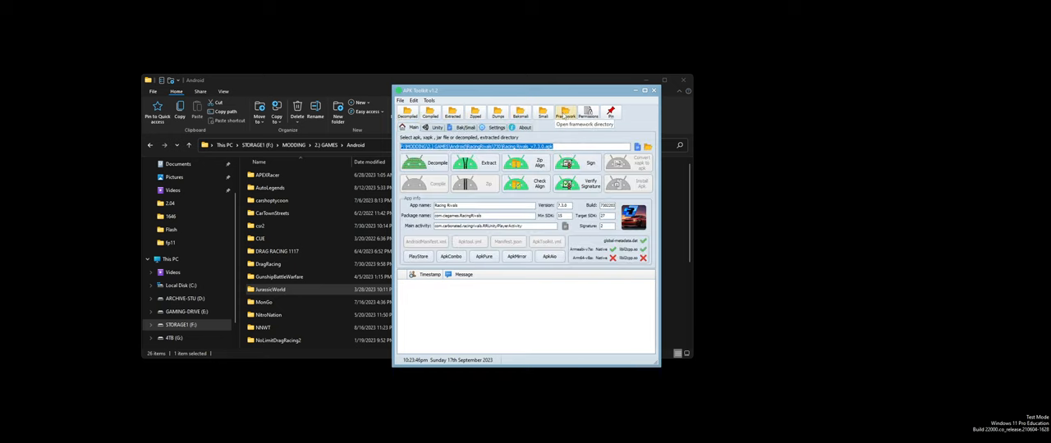
- List the Racing Rivals permissions, peek at the Tools menu, and return to the merge tab
left_click(588, 112)
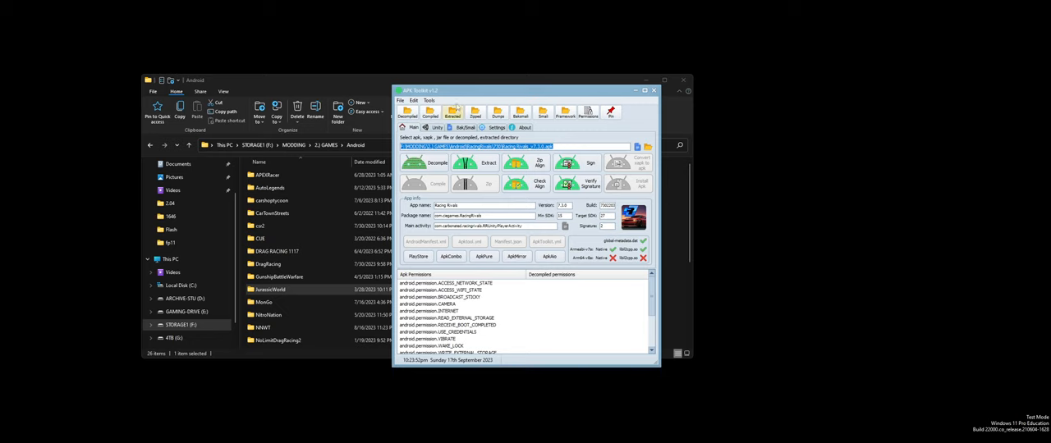
left_click(426, 100)
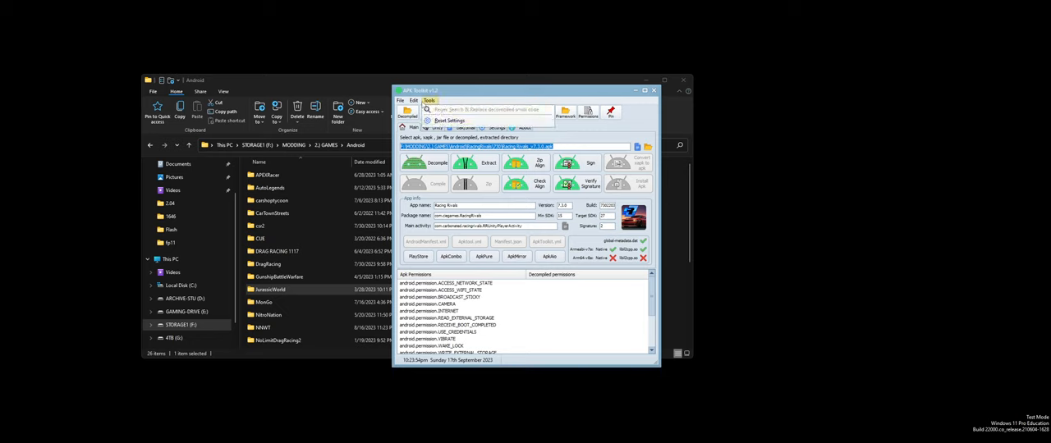
left_click(401, 99)
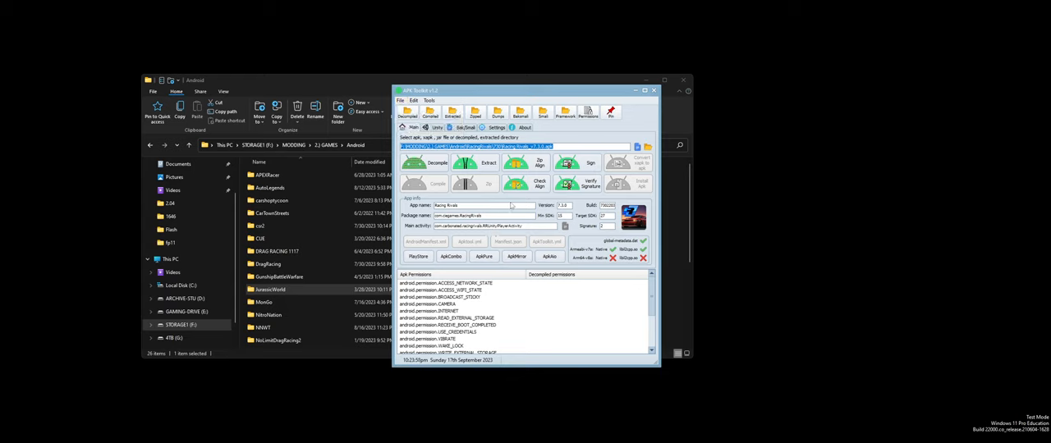
left_click(436, 128)
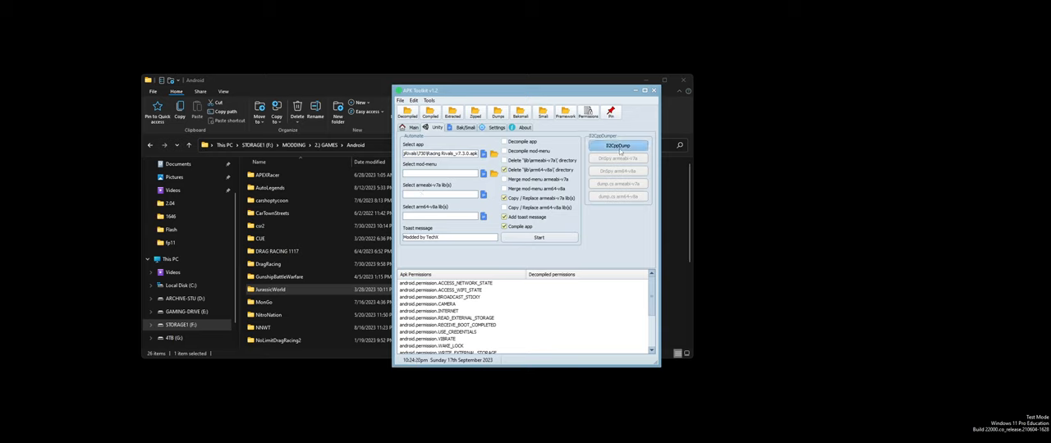
- Start processing Racing Rivals and browse Explorer to the APK TOOL KIT > 1 - Decompiled output
left_click(538, 236)
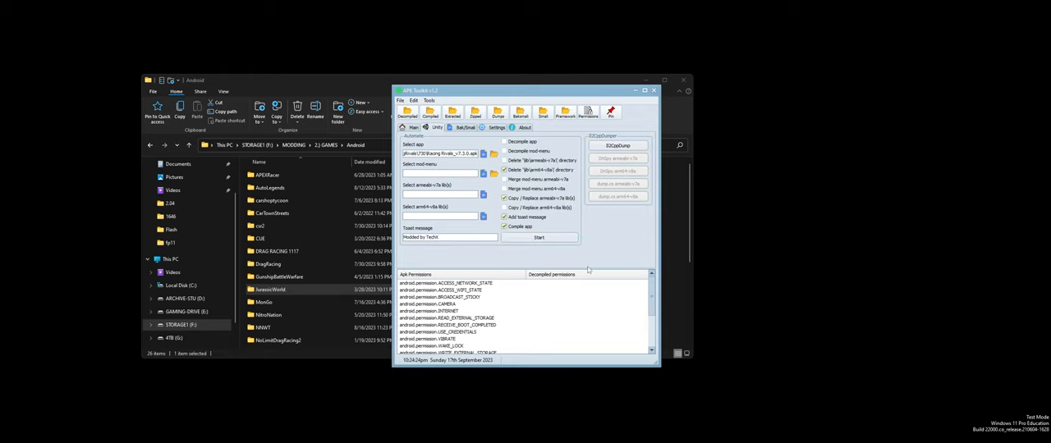
left_click_drag(525, 90, 479, 79)
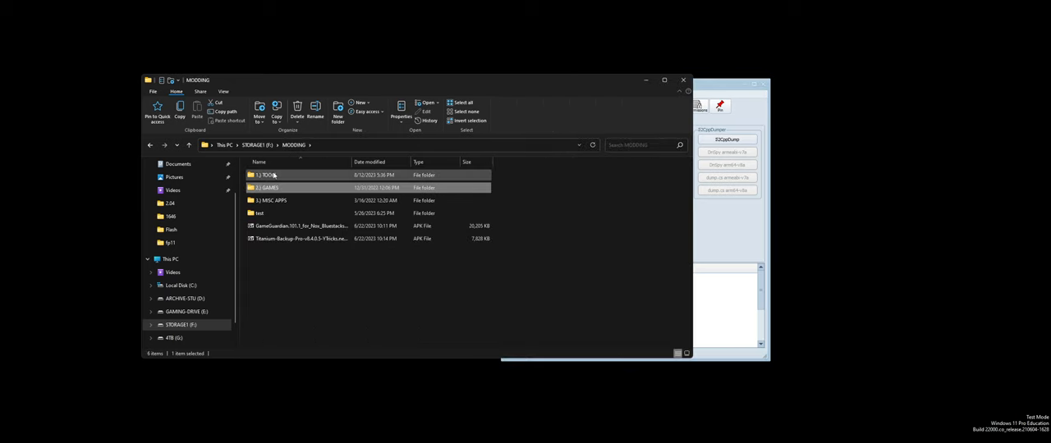
double_click(262, 174)
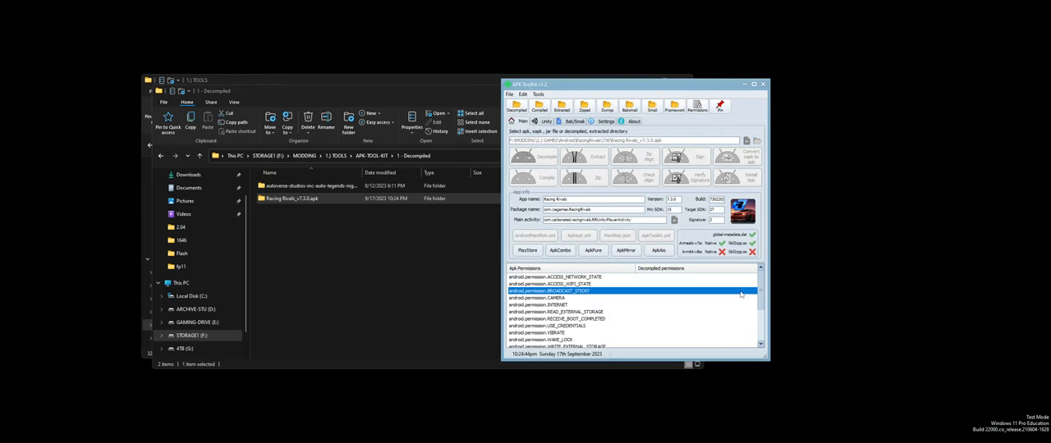
scroll("down", 3)
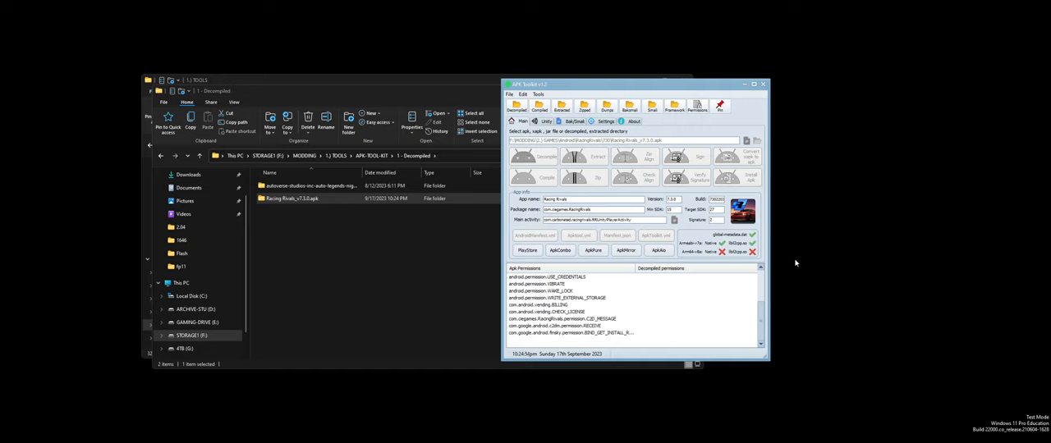
- Browse into the decompiled Racing Rivals folder's assets and lib subfolders
double_click(297, 199)
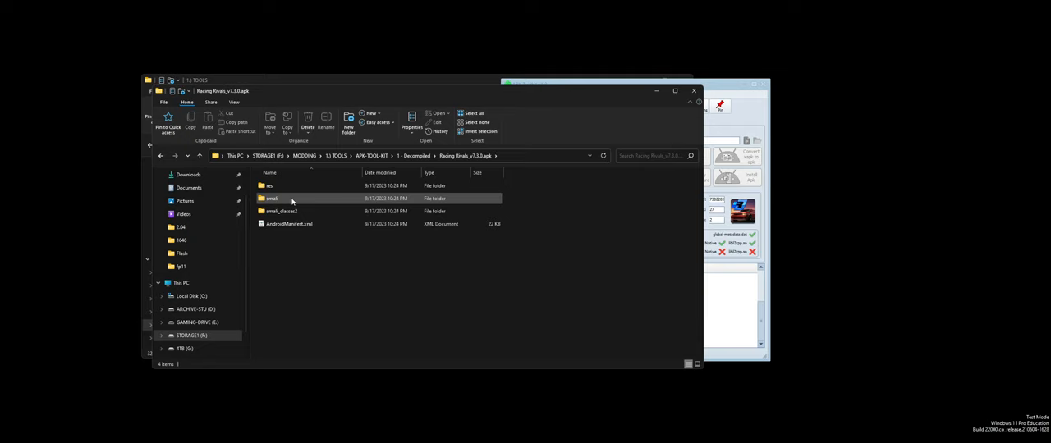
left_click(325, 276)
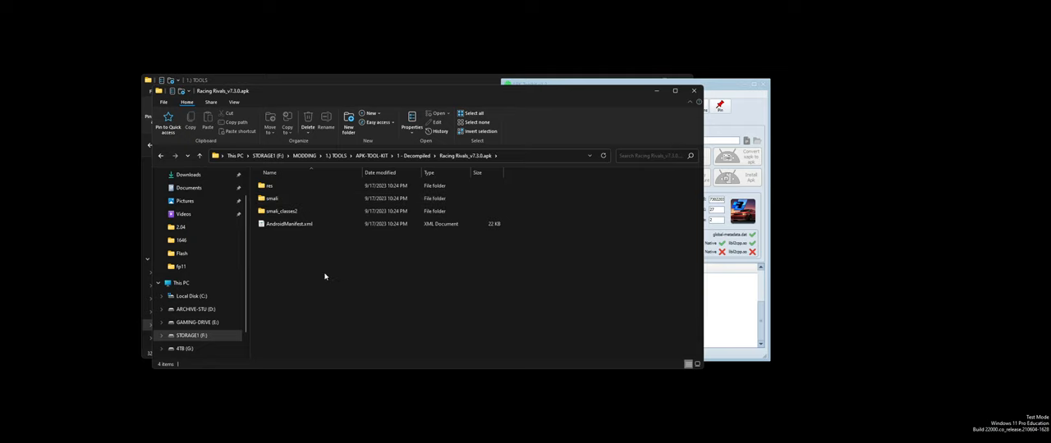
mouse_move(387, 266)
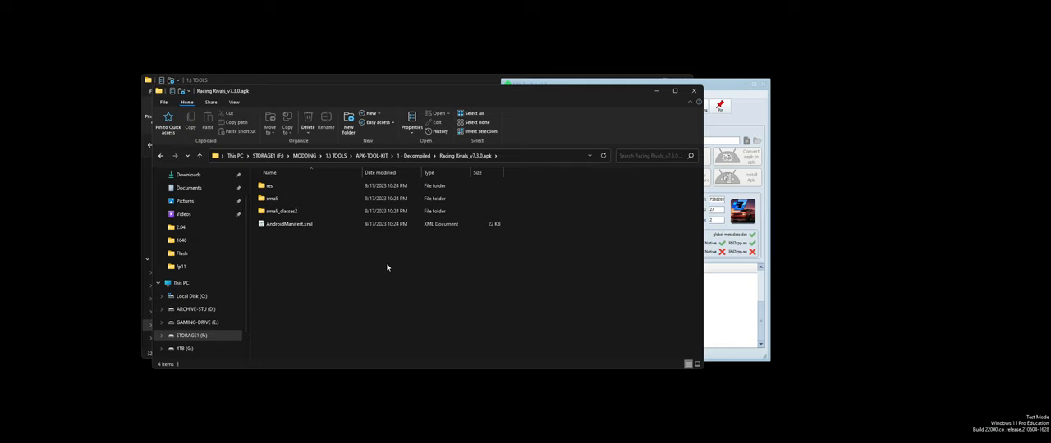
double_click(281, 210)
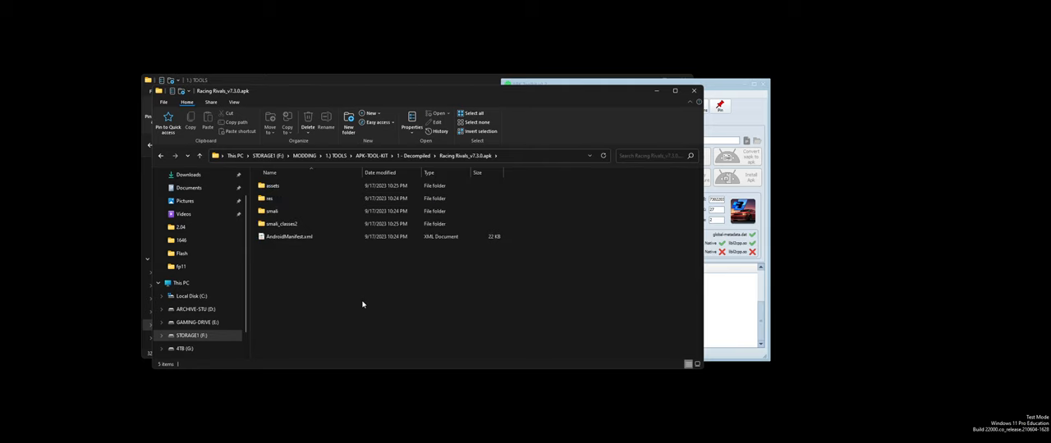
double_click(273, 186)
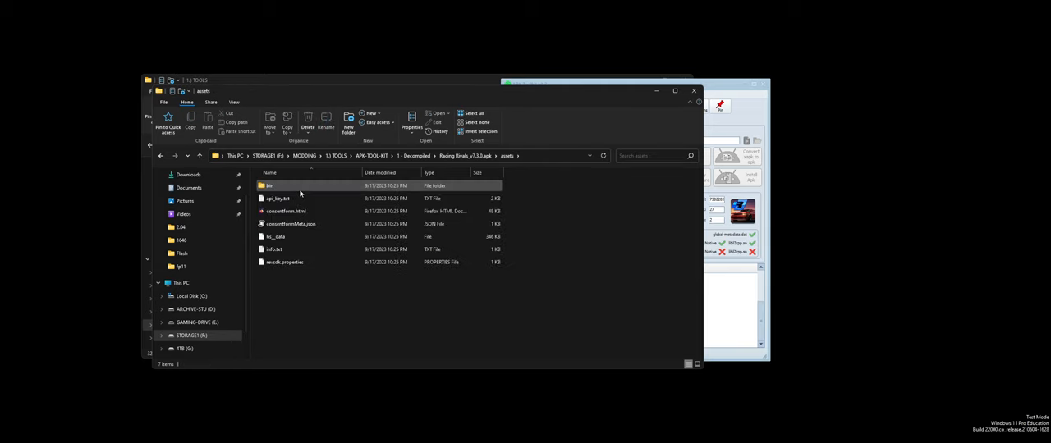
double_click(269, 186)
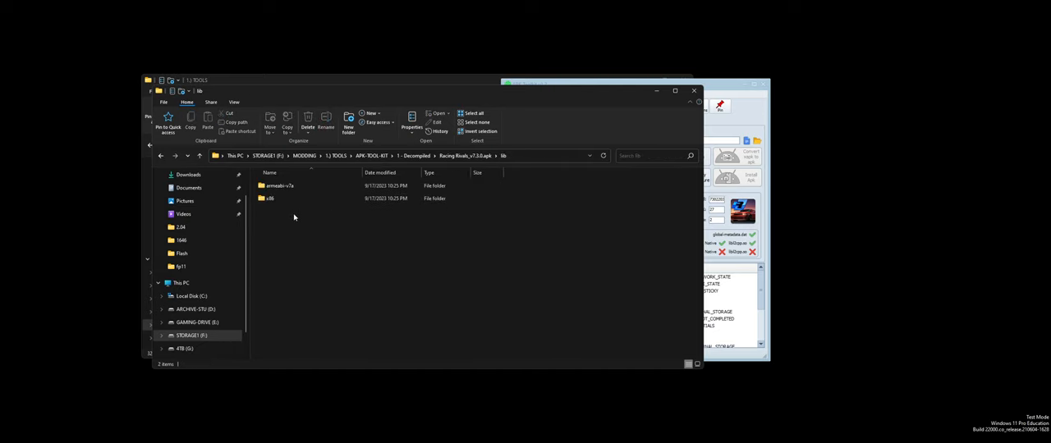
- Inspect the x86 library folder and delete it so only armeabi-v7a remains
double_click(271, 197)
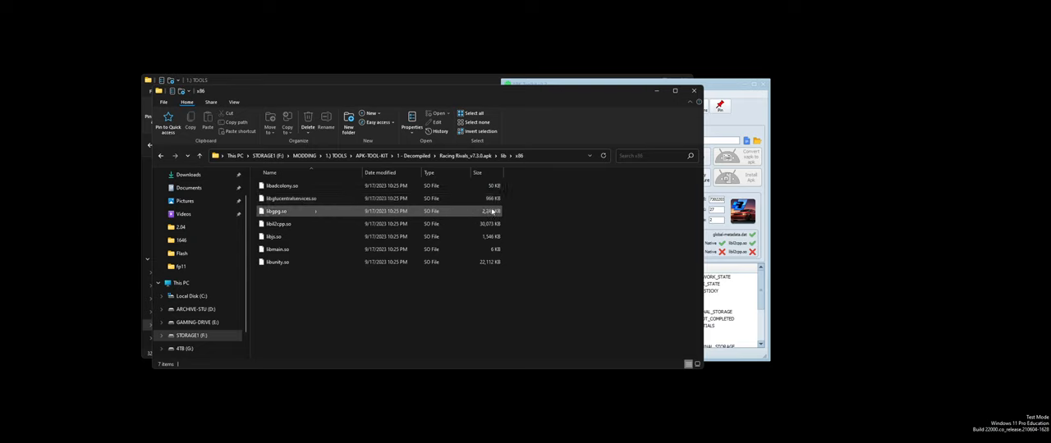
mouse_move(292, 212)
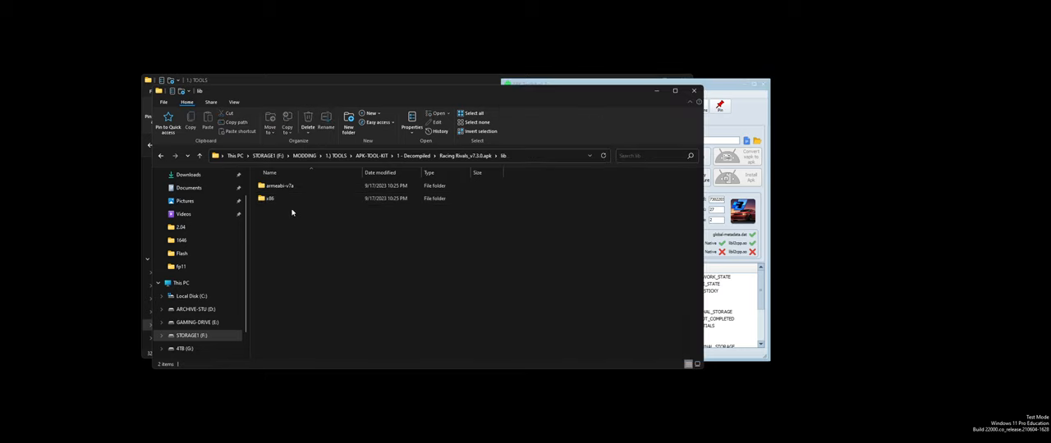
left_click(289, 199)
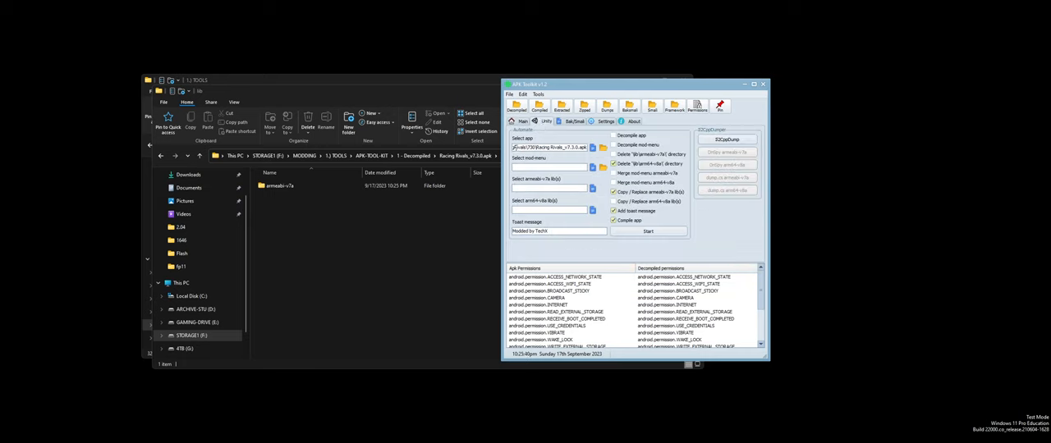
- Browse into 7 - Dumps > Racing Rivals > armeabi-v7a in Explorer to reach the IL2CPP dump output
triple_click(558, 148)
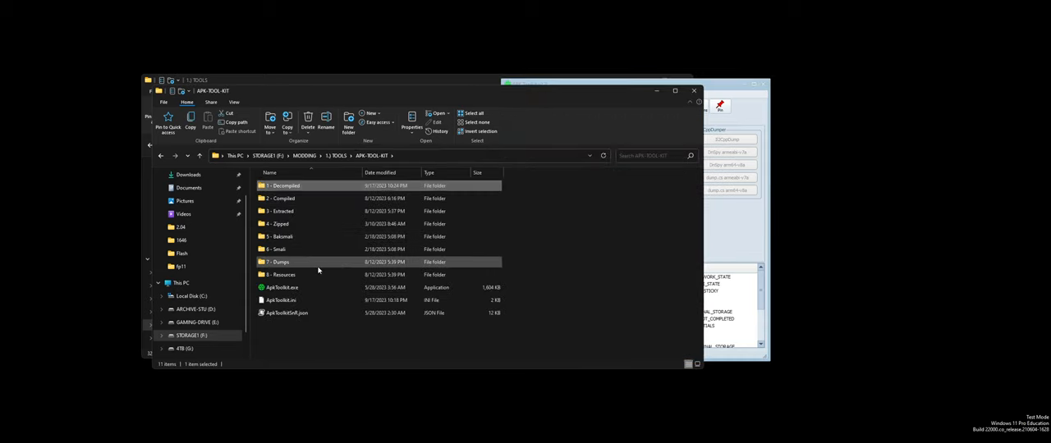
double_click(279, 263)
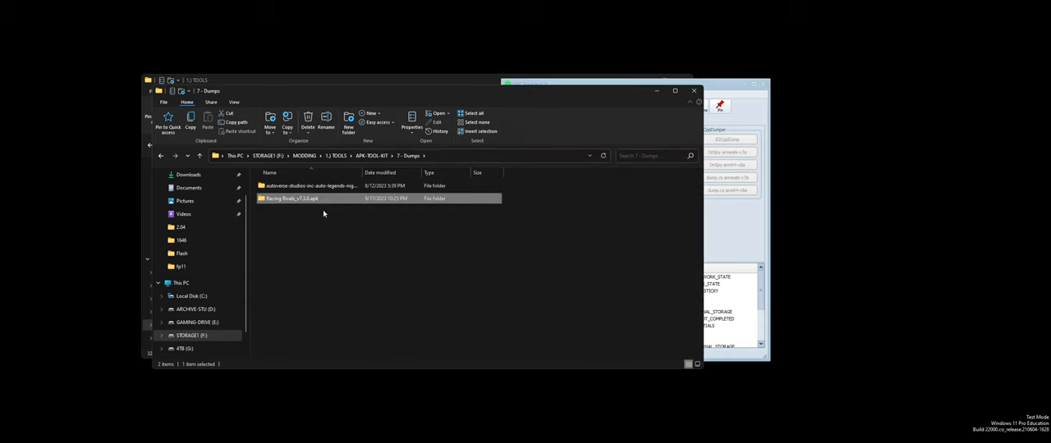
double_click(292, 197)
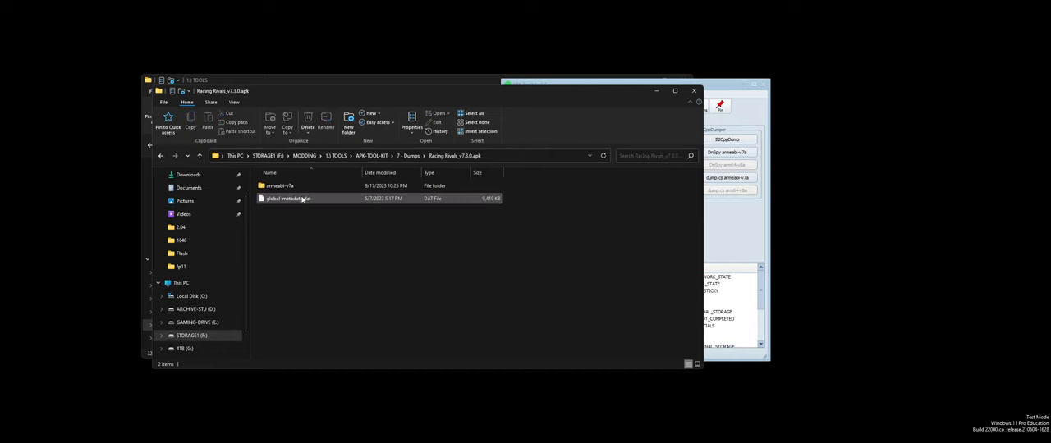
double_click(278, 185)
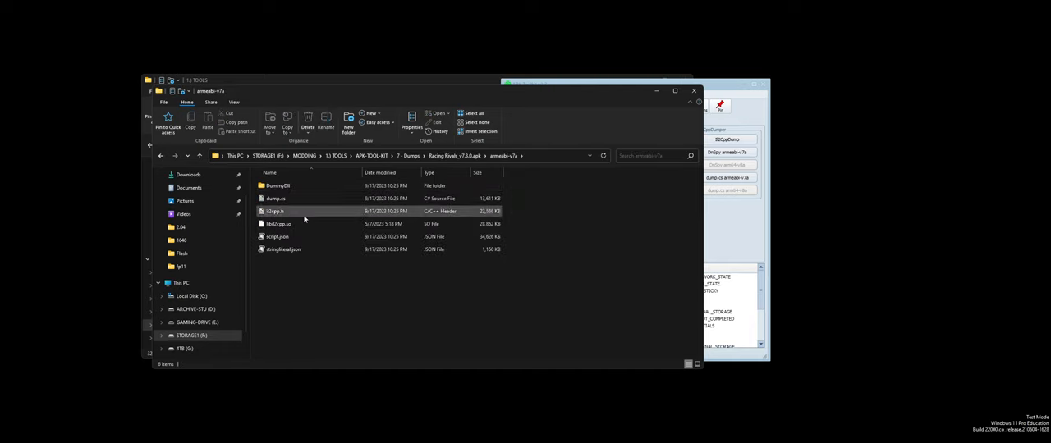
- Look at il2cpp.h and dump.cs in the dump folder, then return to APK Toolkit
double_click(279, 186)
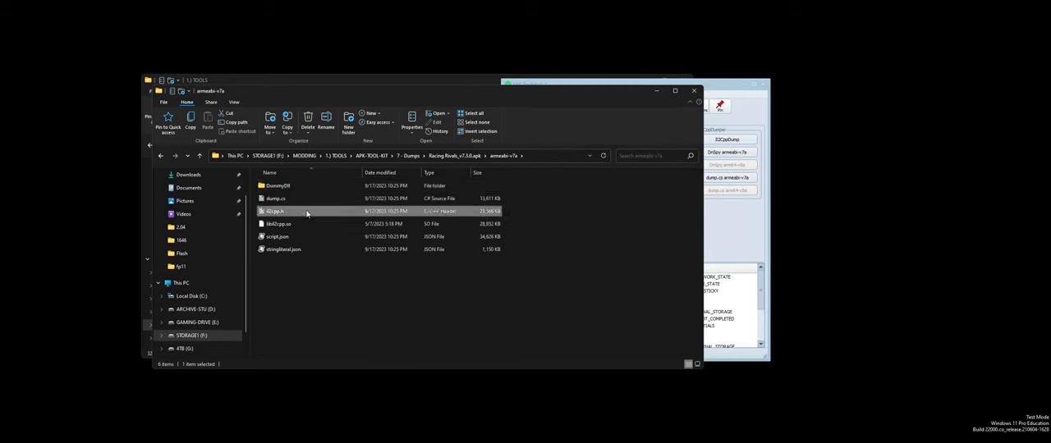
left_click(276, 199)
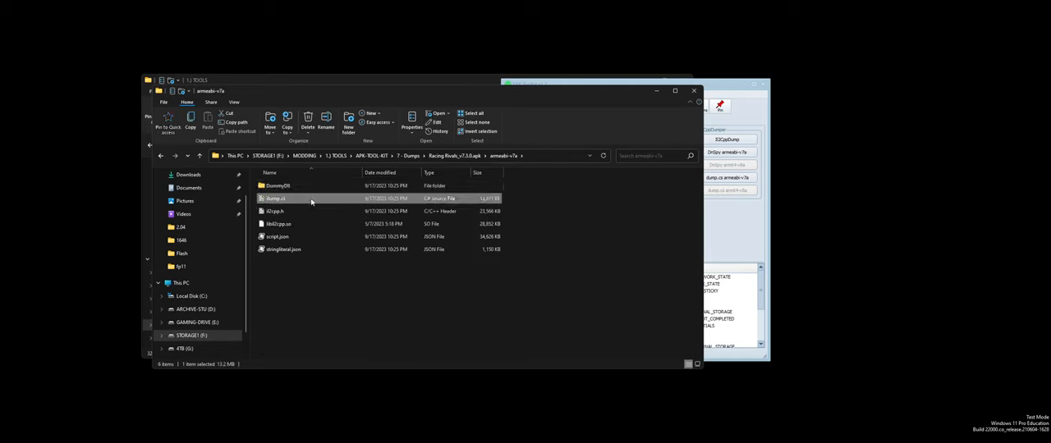
left_click(282, 250)
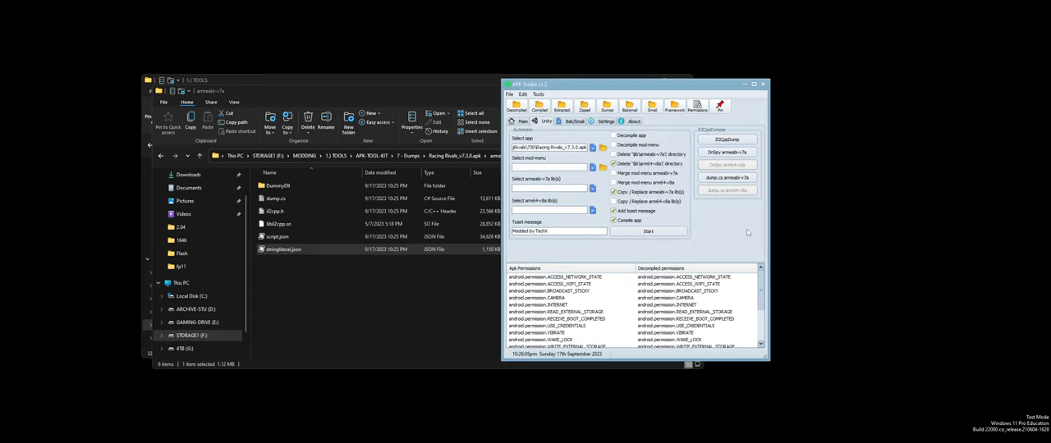
- Start choosing the armeabi-v7a library to merge, browsing TOOLS > APK TOOL KIT
left_click(280, 223)
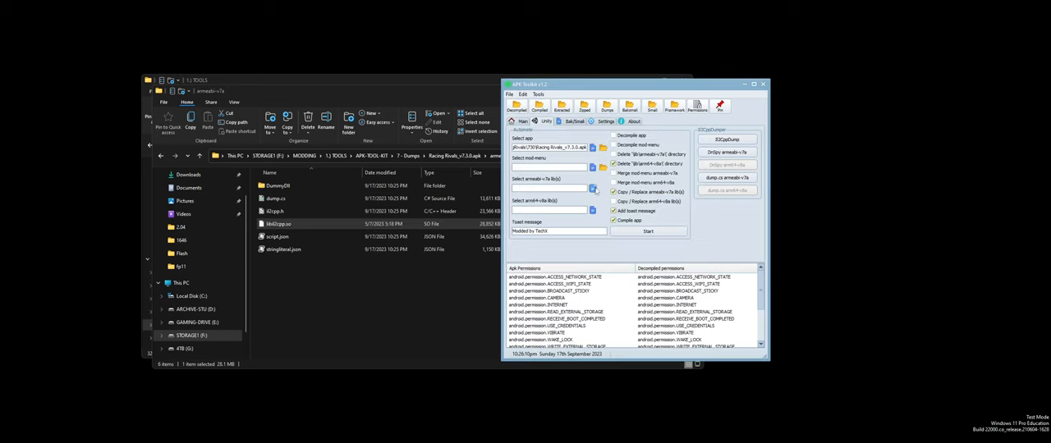
left_click(591, 188)
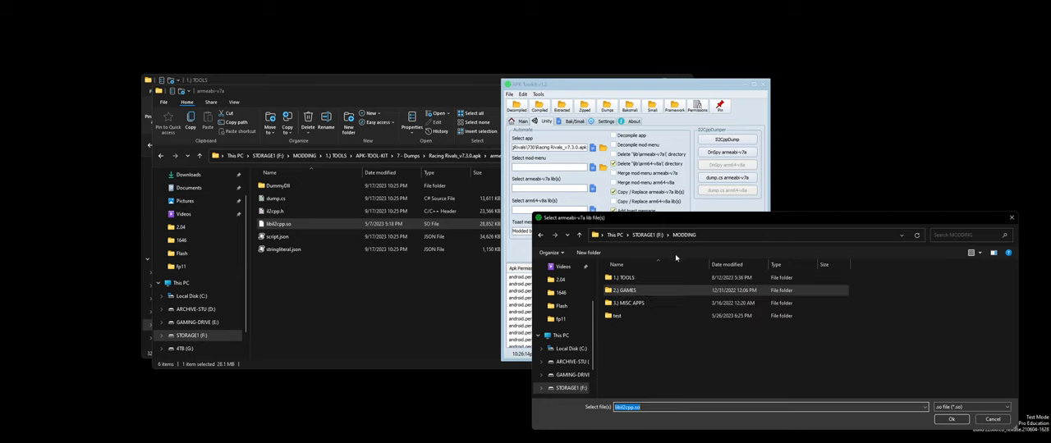
double_click(624, 277)
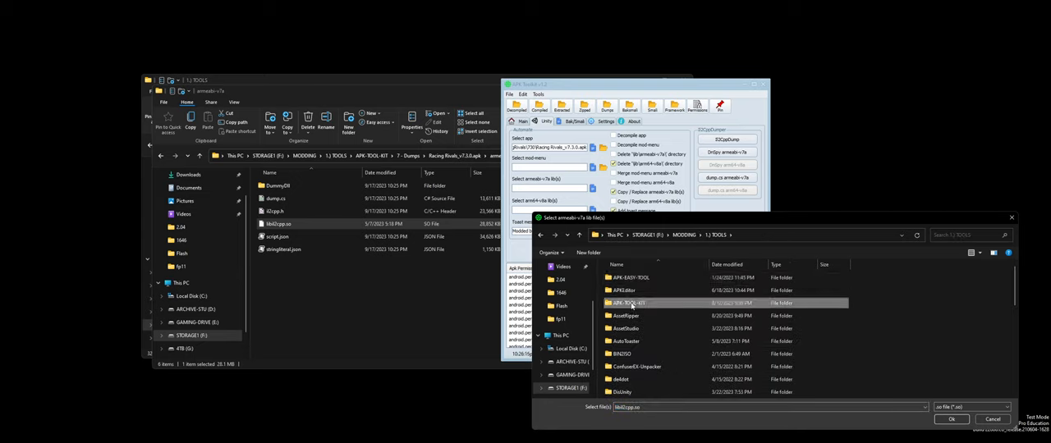
double_click(631, 302)
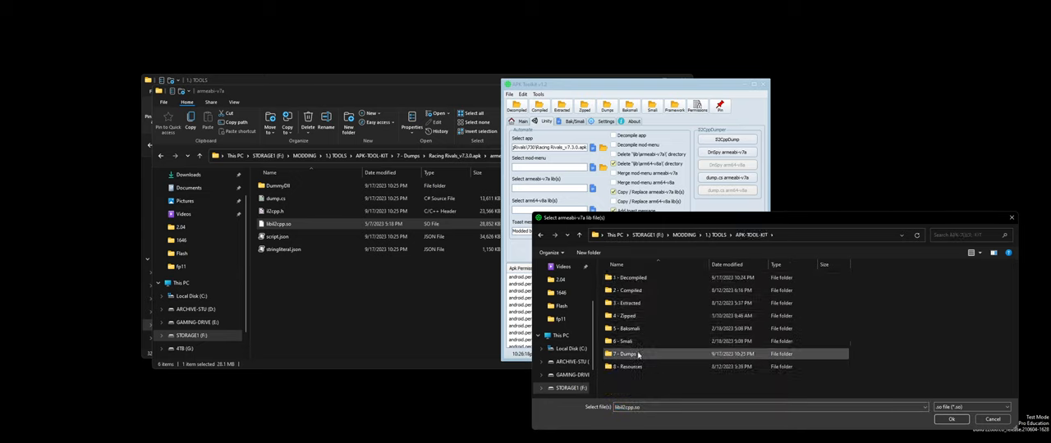
- Select libil2cpp.so from the Racing Rivals armeabi-v7a dump as the merge library
double_click(637, 355)
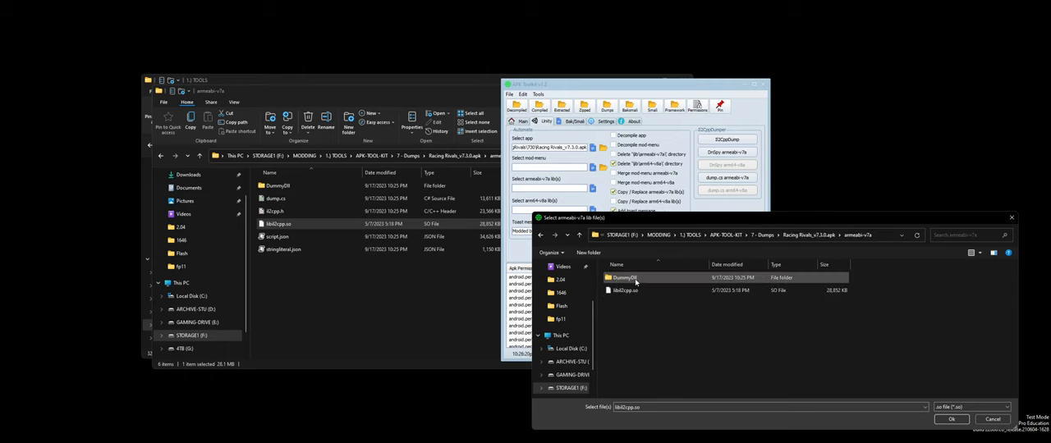
left_click(952, 417)
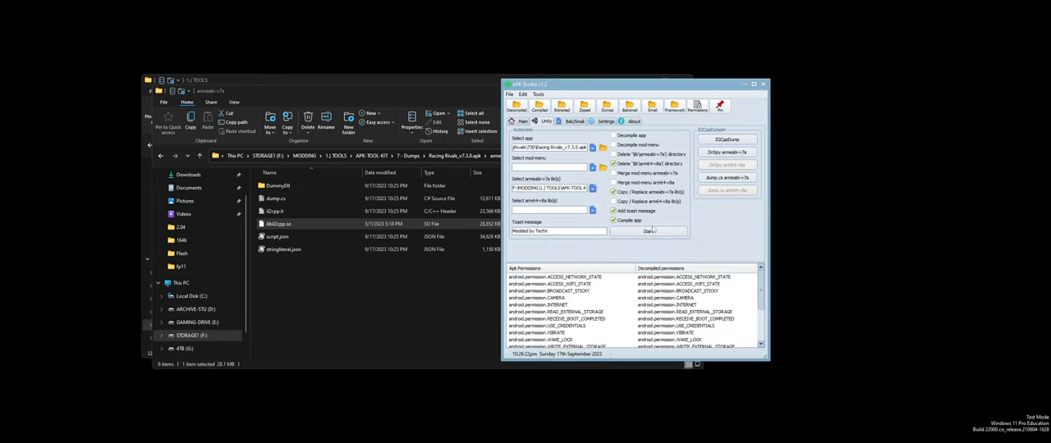
left_click(726, 177)
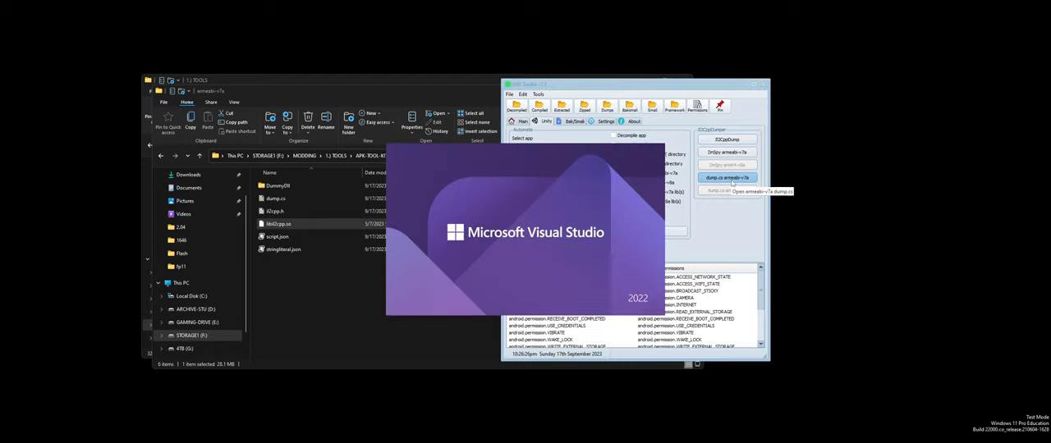
left_click(719, 177)
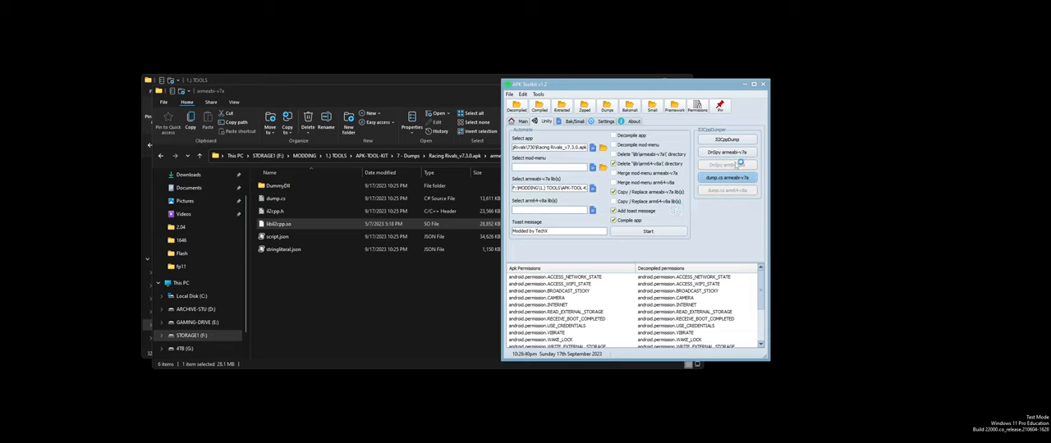
mouse_move(726, 152)
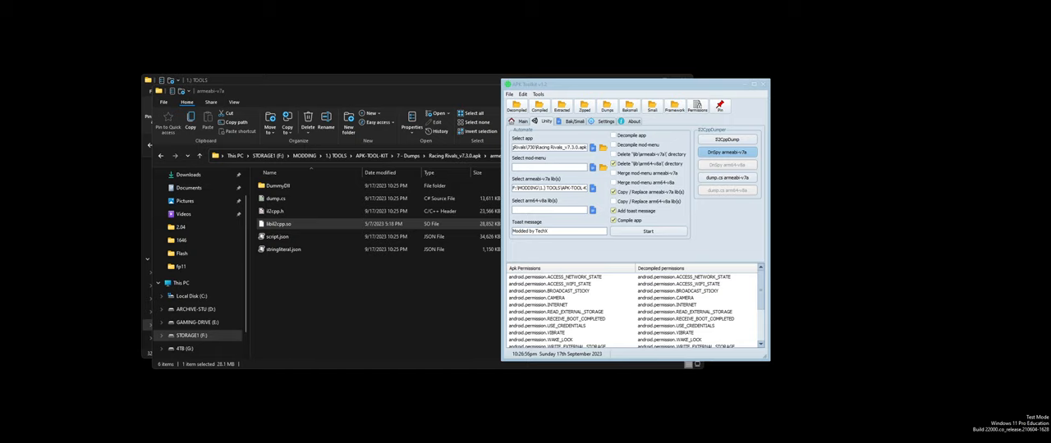
mouse_move(339, 10)
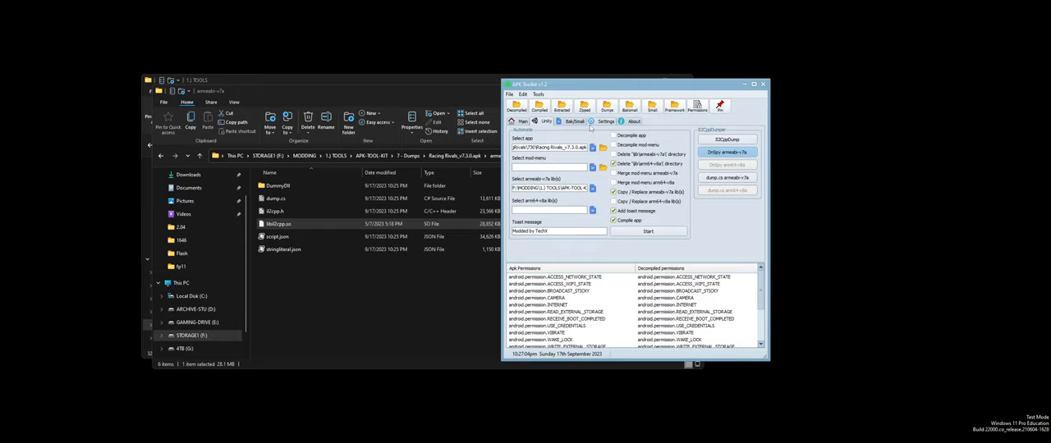
- Enable 'Copy / Replace armeabi-v7a lib' and check the Compiled folder in Explorer
left_click(525, 121)
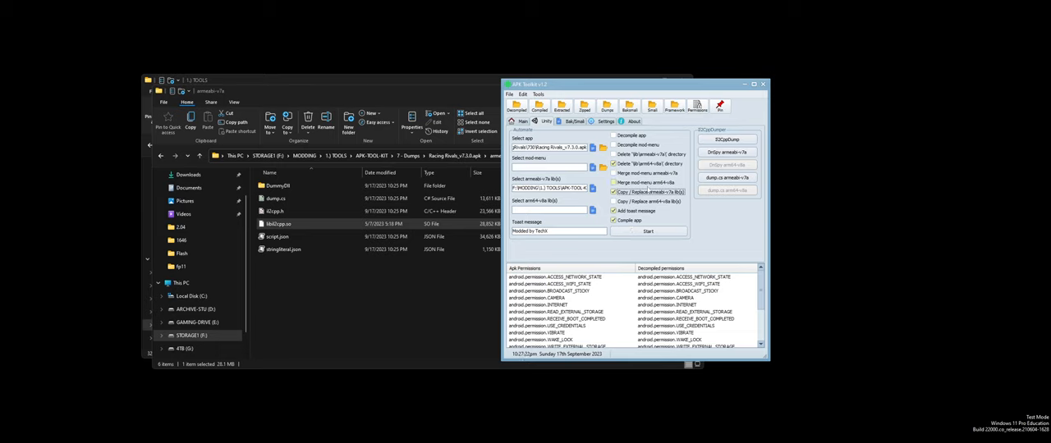
mouse_move(637, 192)
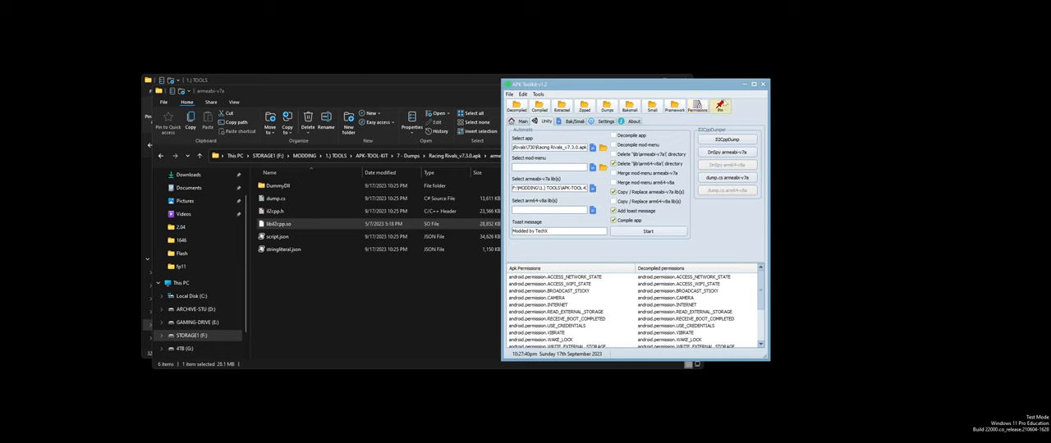
mouse_move(516, 110)
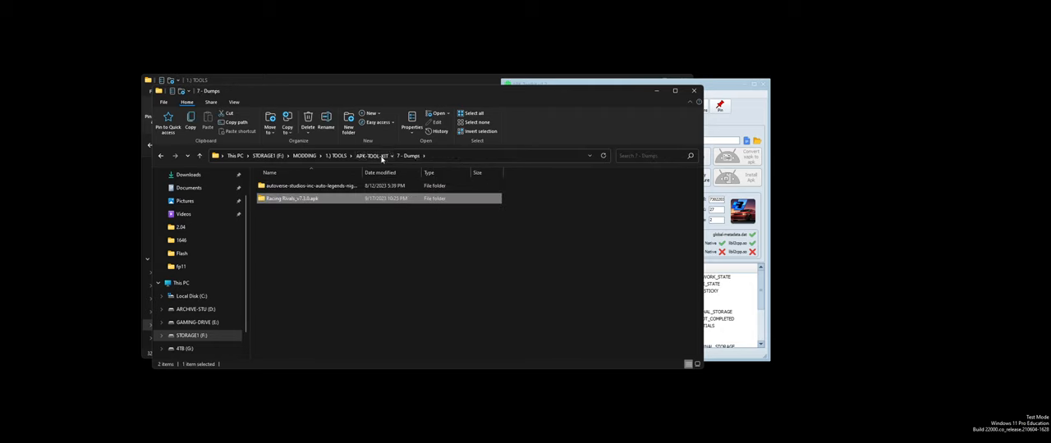
left_click(371, 156)
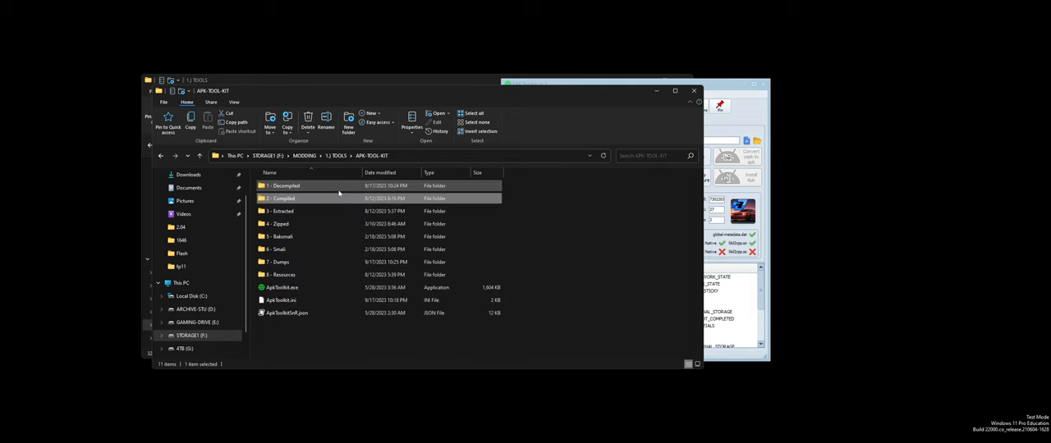
double_click(283, 186)
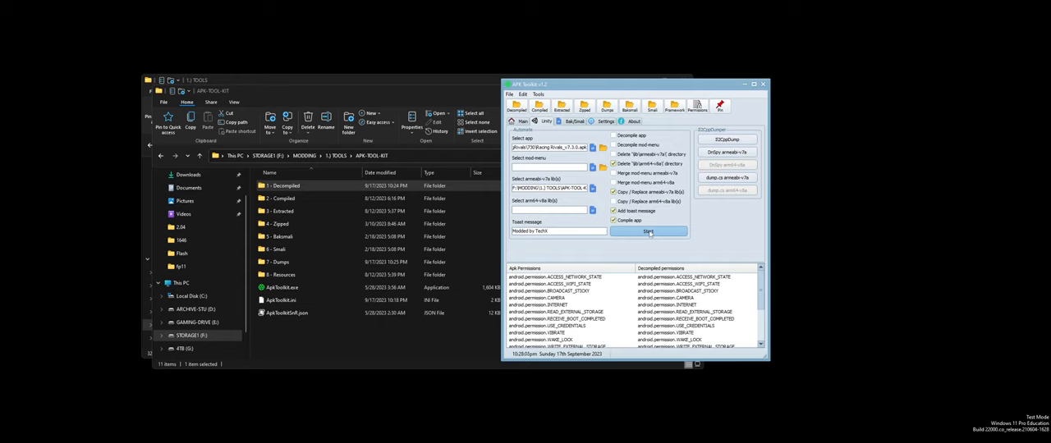
- Review the decompile options list and the IL2CPP dumper settings
left_click(576, 122)
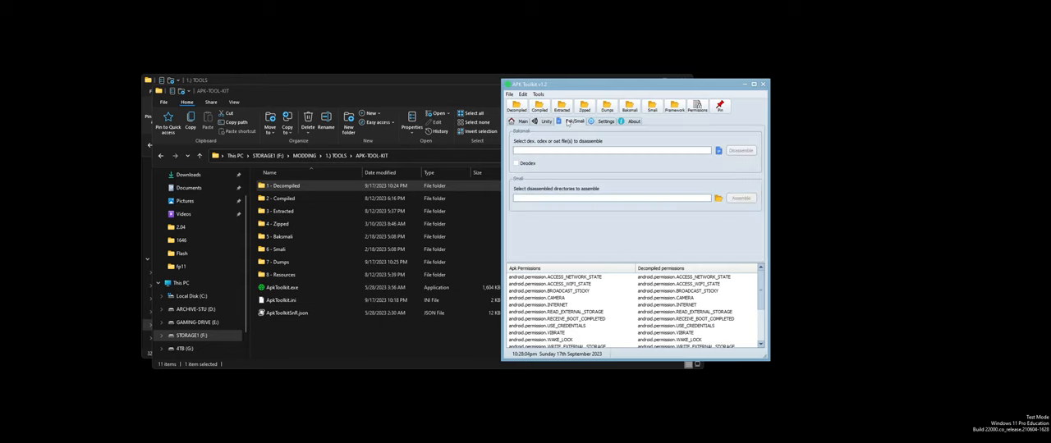
left_click(573, 121)
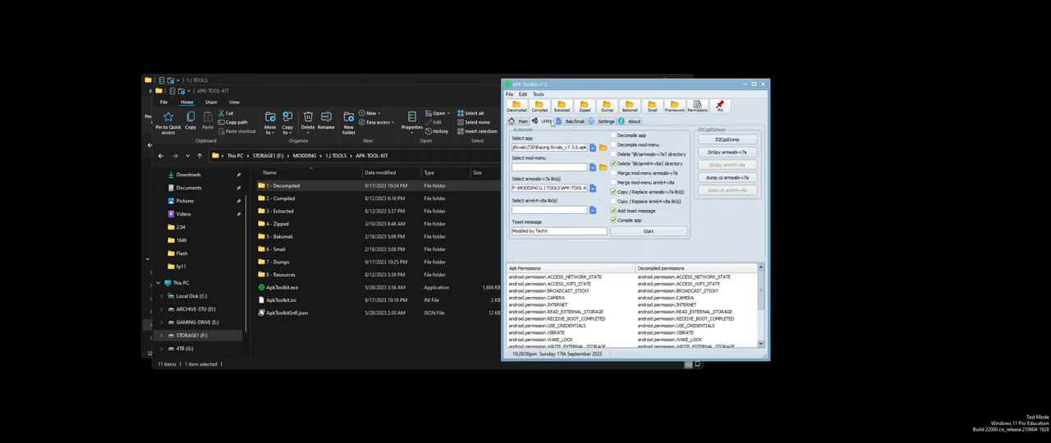
left_click(545, 131)
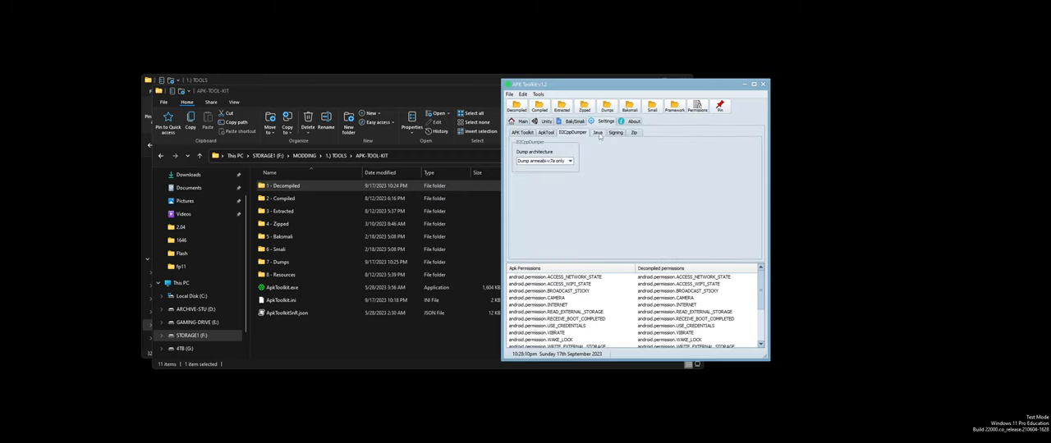
- Scroll through the search-and-replace patching patterns, then return to the app details view
left_click(622, 131)
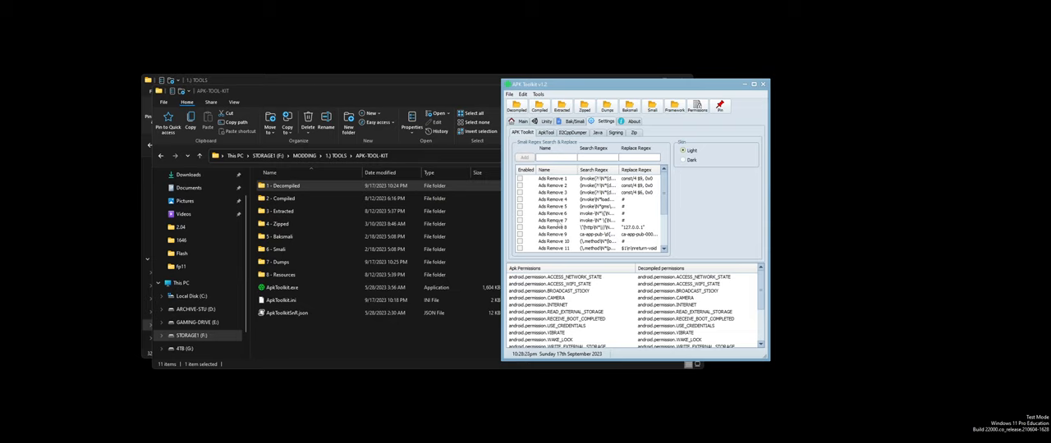
scroll("down", 3)
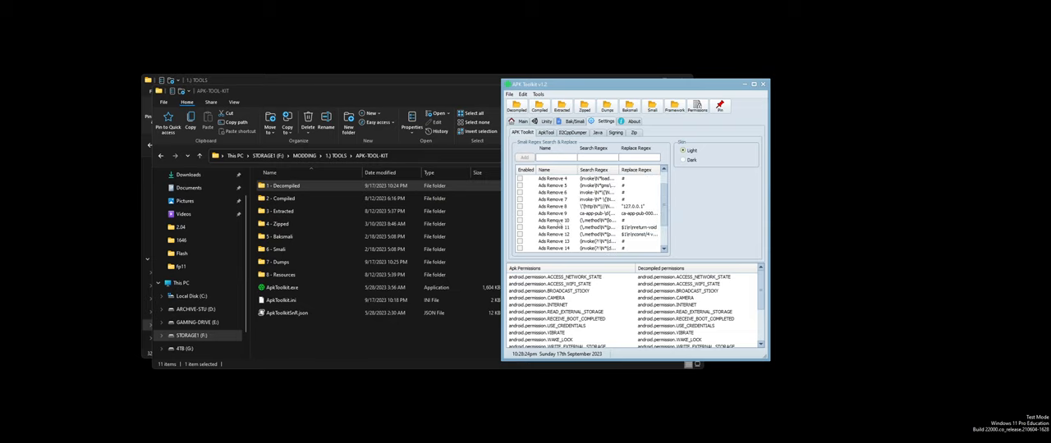
scroll("down", 3)
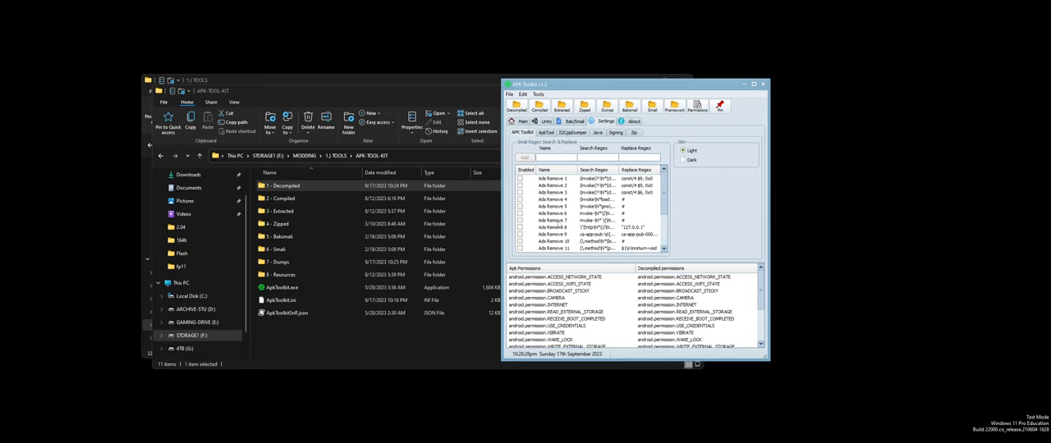
left_click(542, 121)
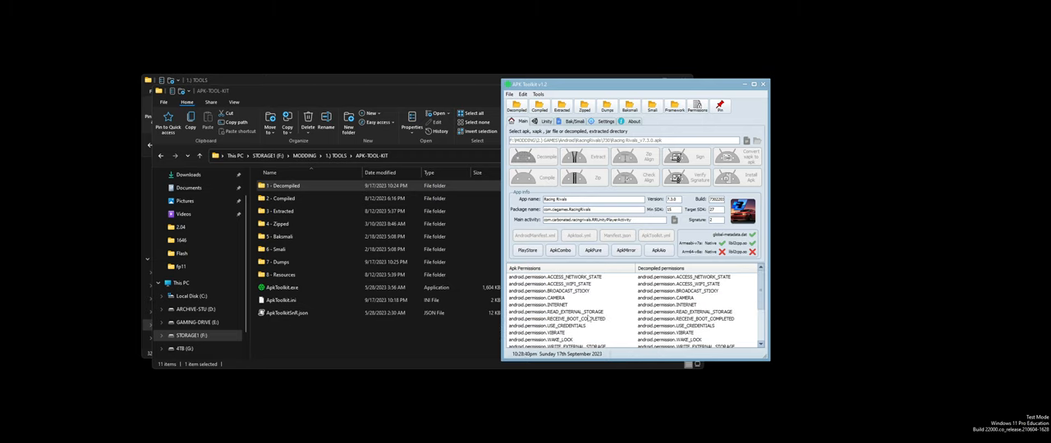
double_click(282, 199)
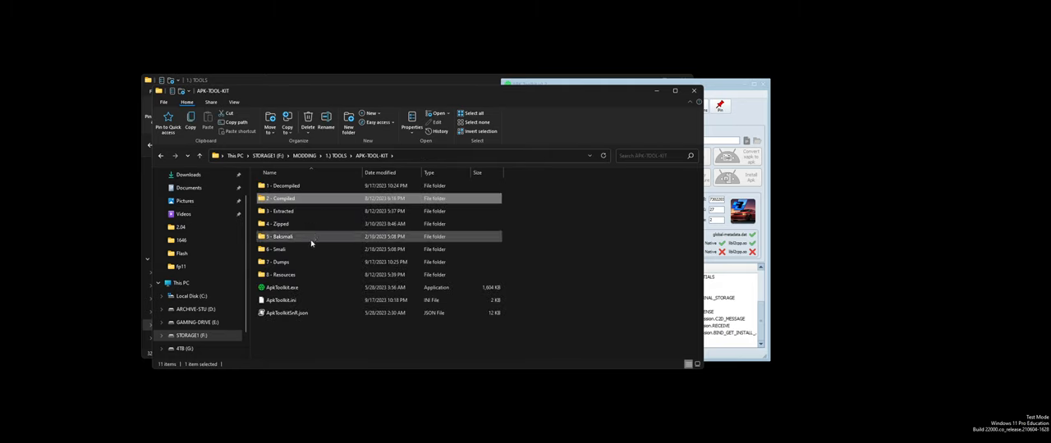
double_click(282, 185)
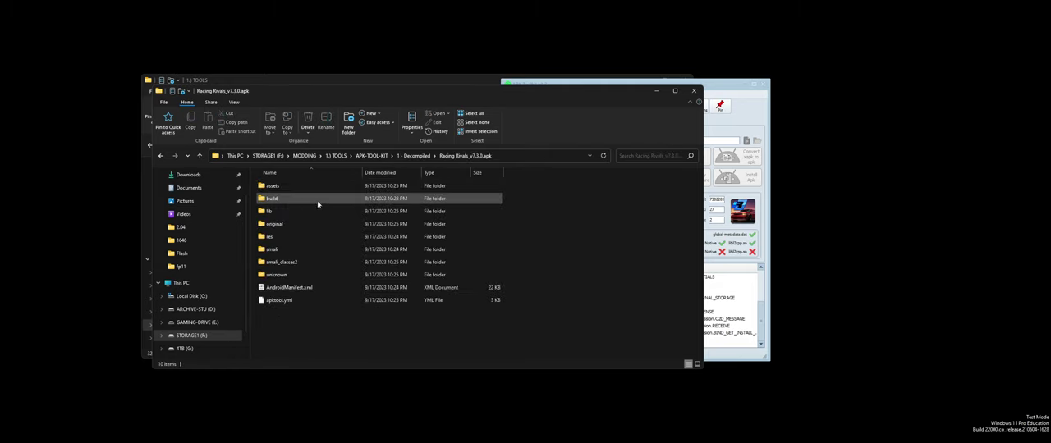
left_click(276, 275)
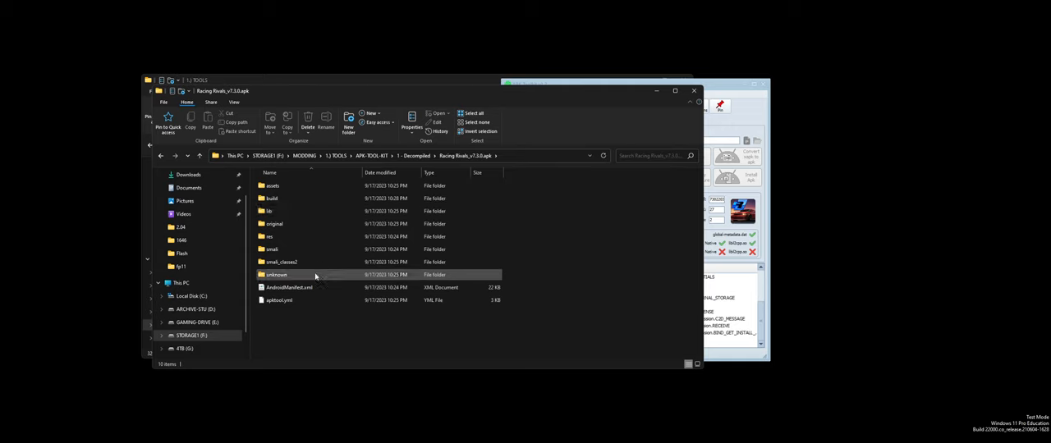
double_click(279, 276)
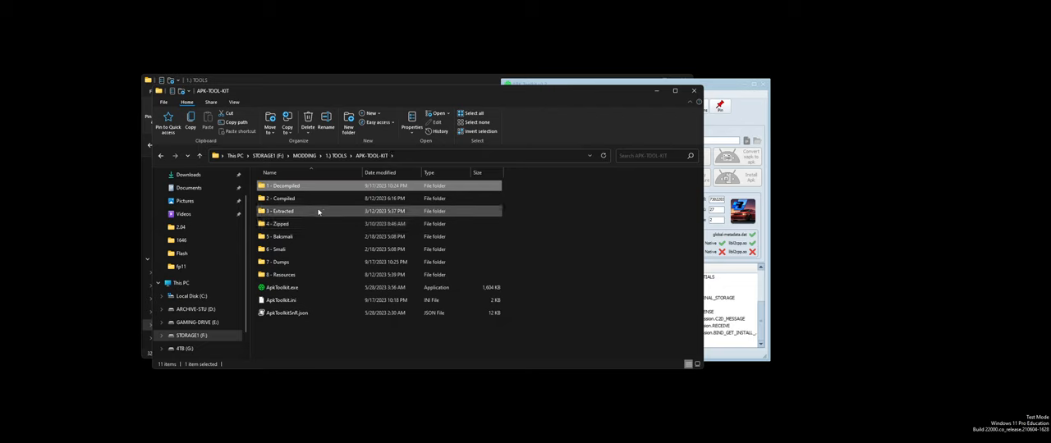
double_click(279, 199)
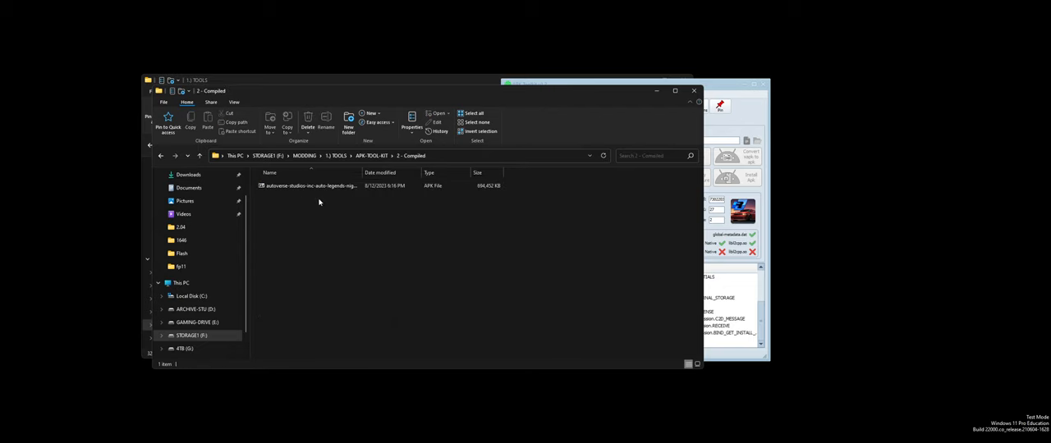
mouse_move(325, 247)
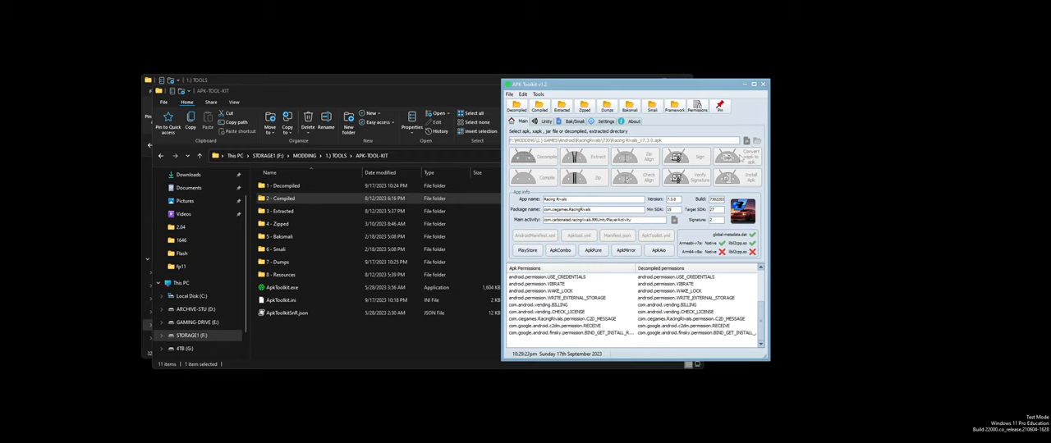
- Open 2 - Compiled in Explorer and confirm Racing Rivals_v7.3.0.apk sits beside the earlier build
left_click(282, 185)
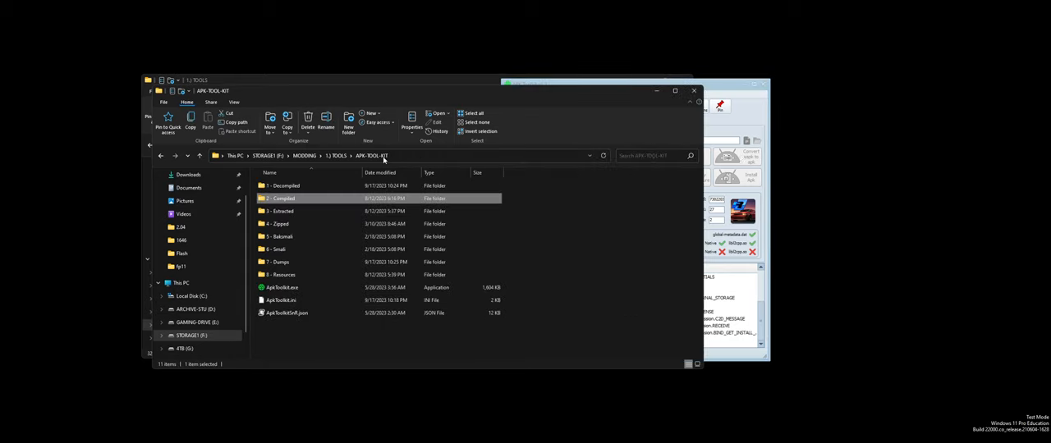
double_click(279, 224)
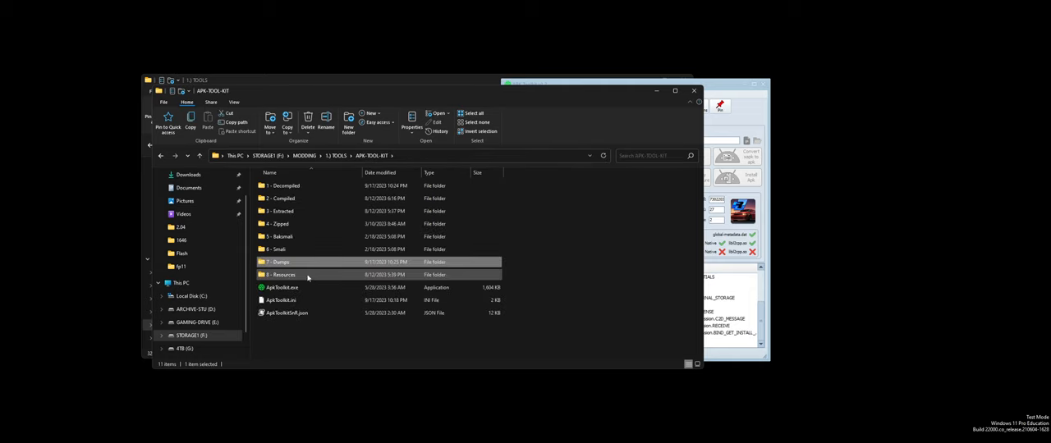
double_click(282, 274)
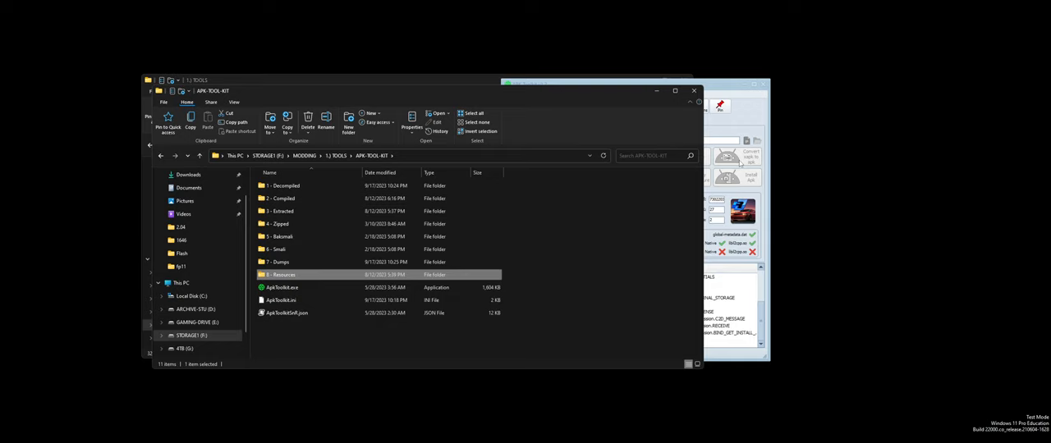
left_click(282, 210)
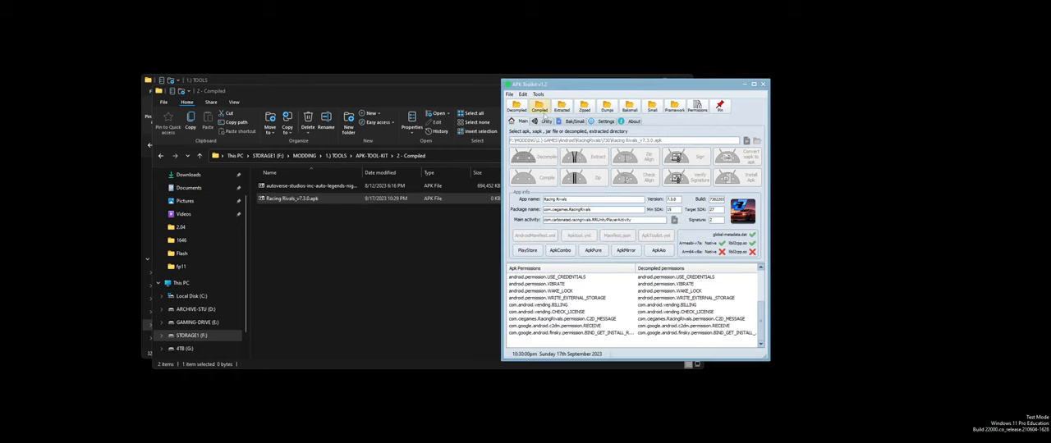
- Load the compiled Racing Rivals_v7.3.0.apk into APK Toolkit as the working APK
left_click(512, 94)
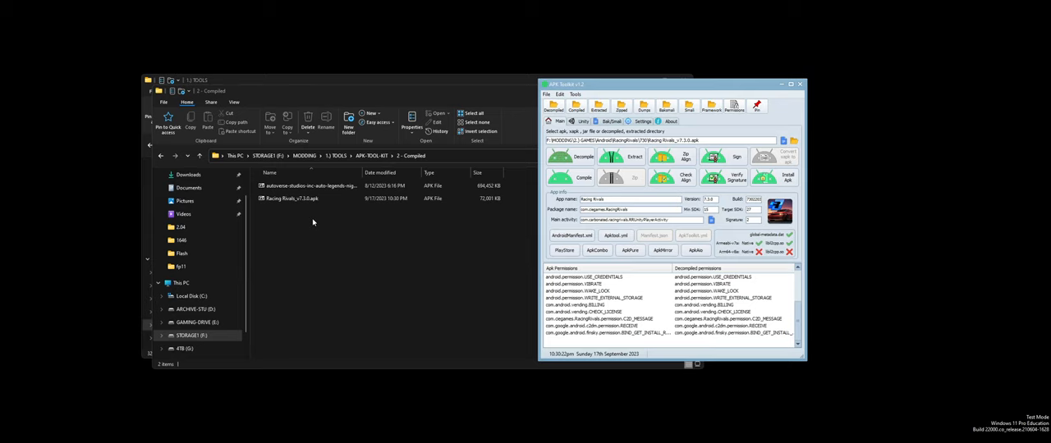
mouse_move(391, 204)
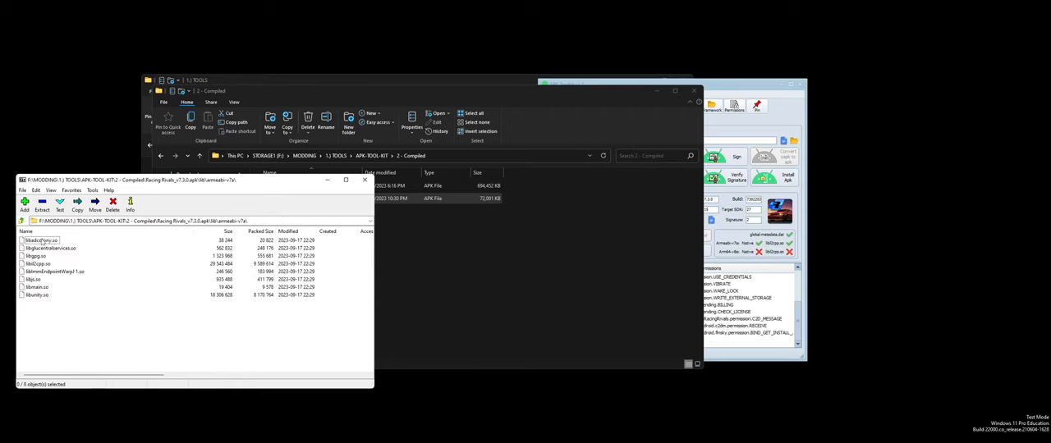
- Open the rebuilt Racing Rivals APK in 7-Zip and enter its top-level folder
left_click(37, 262)
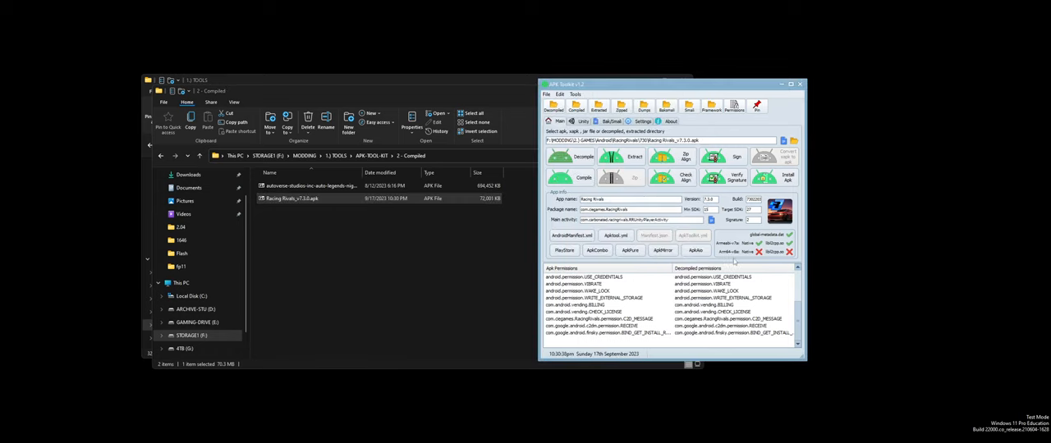
left_click(581, 121)
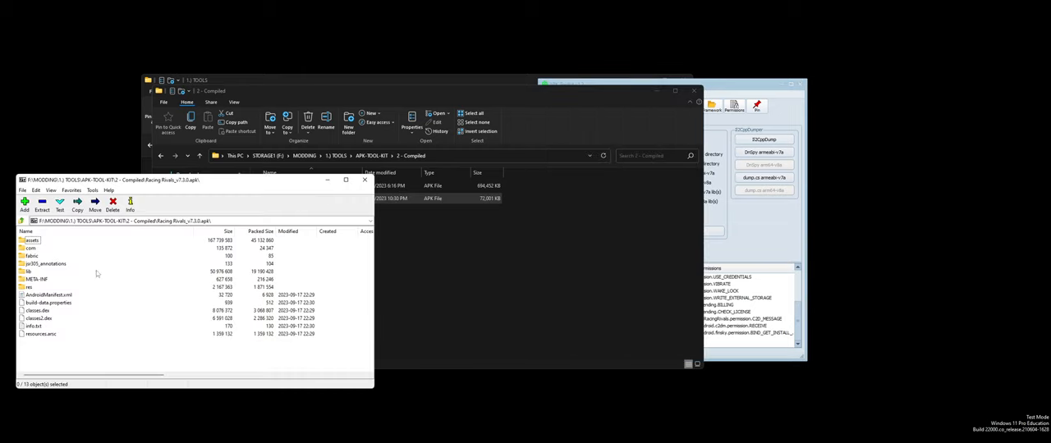
double_click(31, 248)
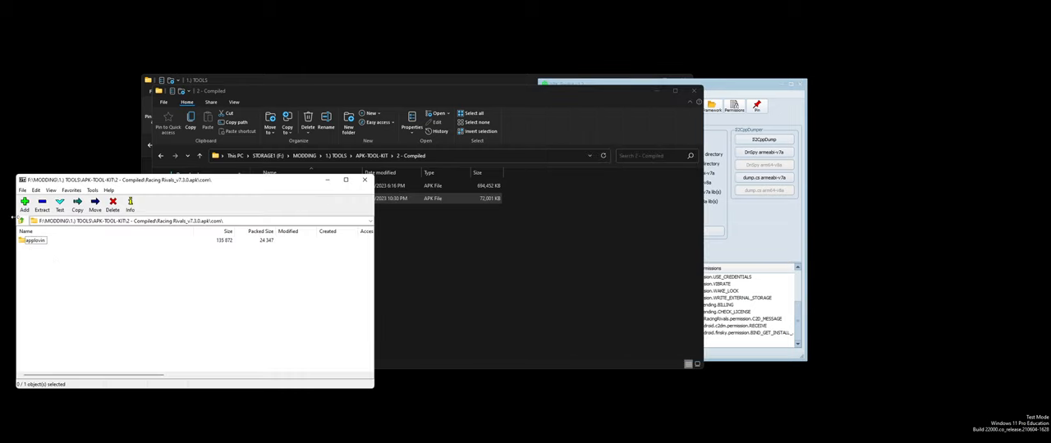
- Inspect lib > armeabi-v7a in the archive, then open the app's AndroidManifest.xml
double_click(37, 243)
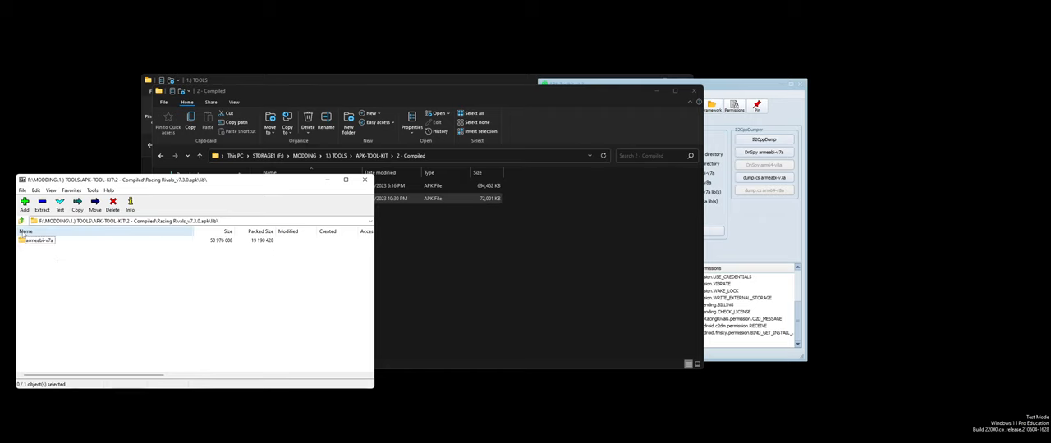
double_click(36, 243)
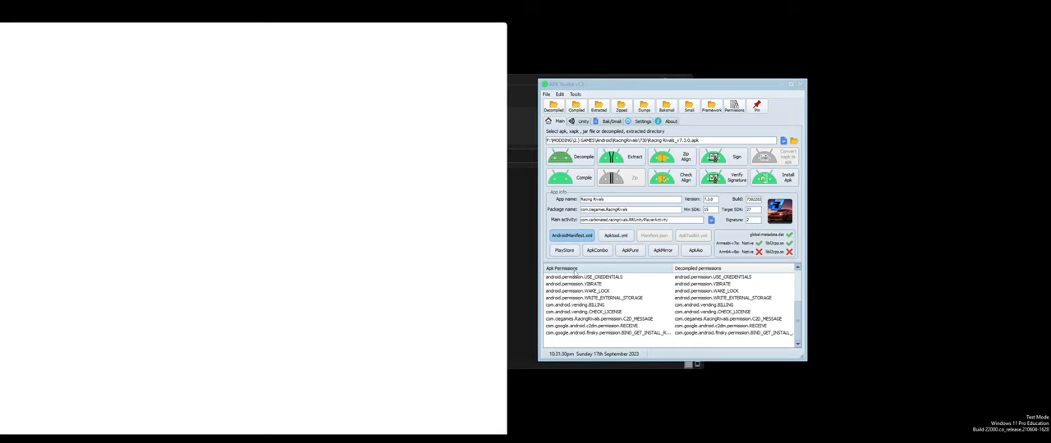
left_click(561, 236)
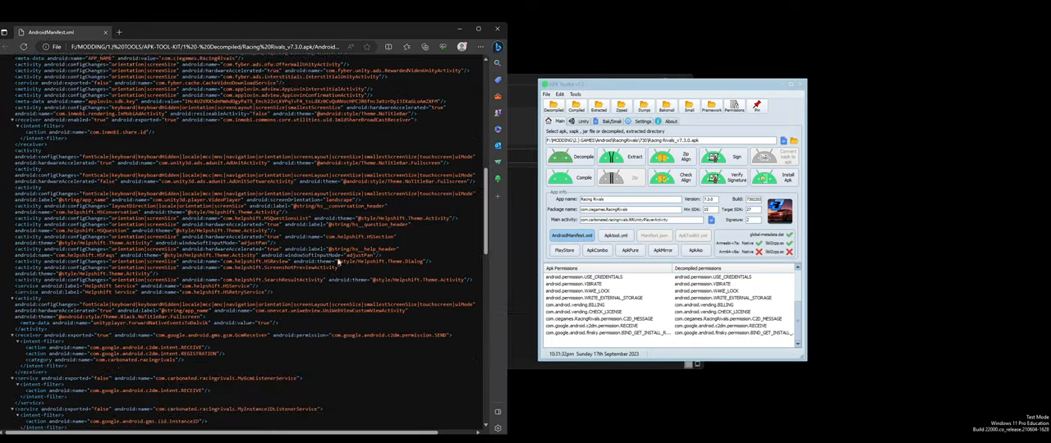